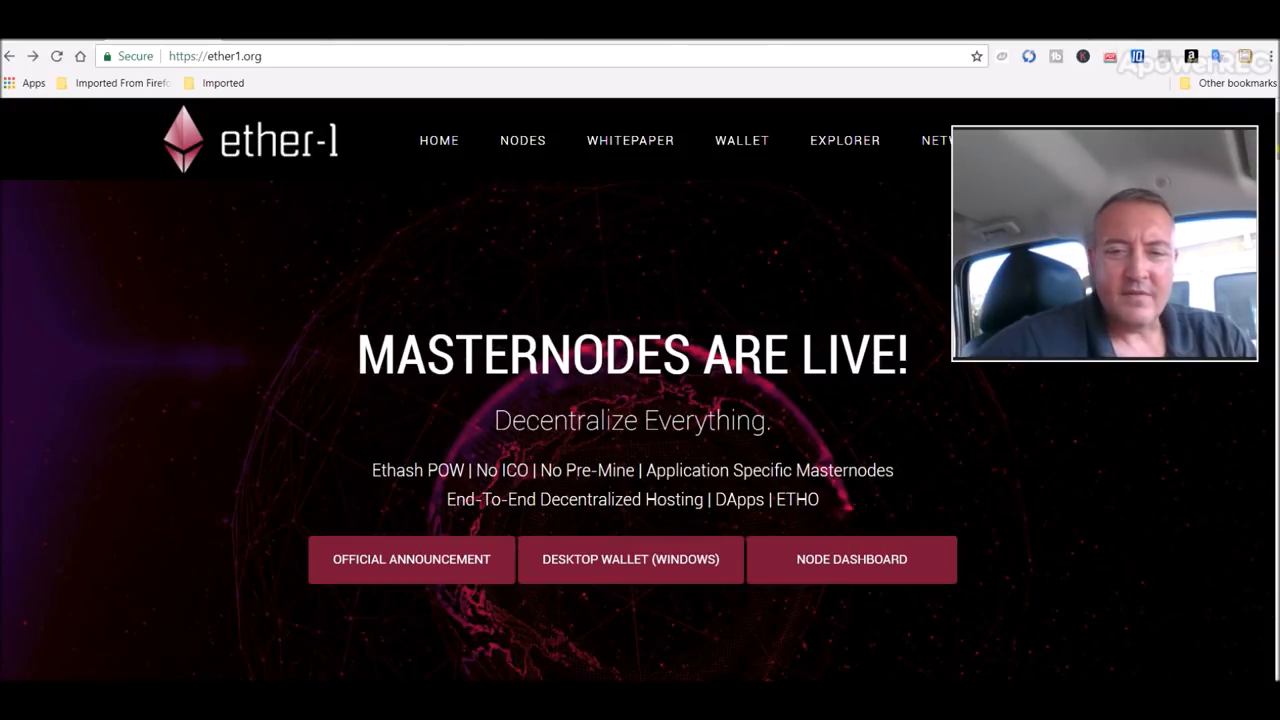
# Scroll the Ether-1 ANN thread down, then select the forum domain in the address bar.
pyautogui.scroll(-3)
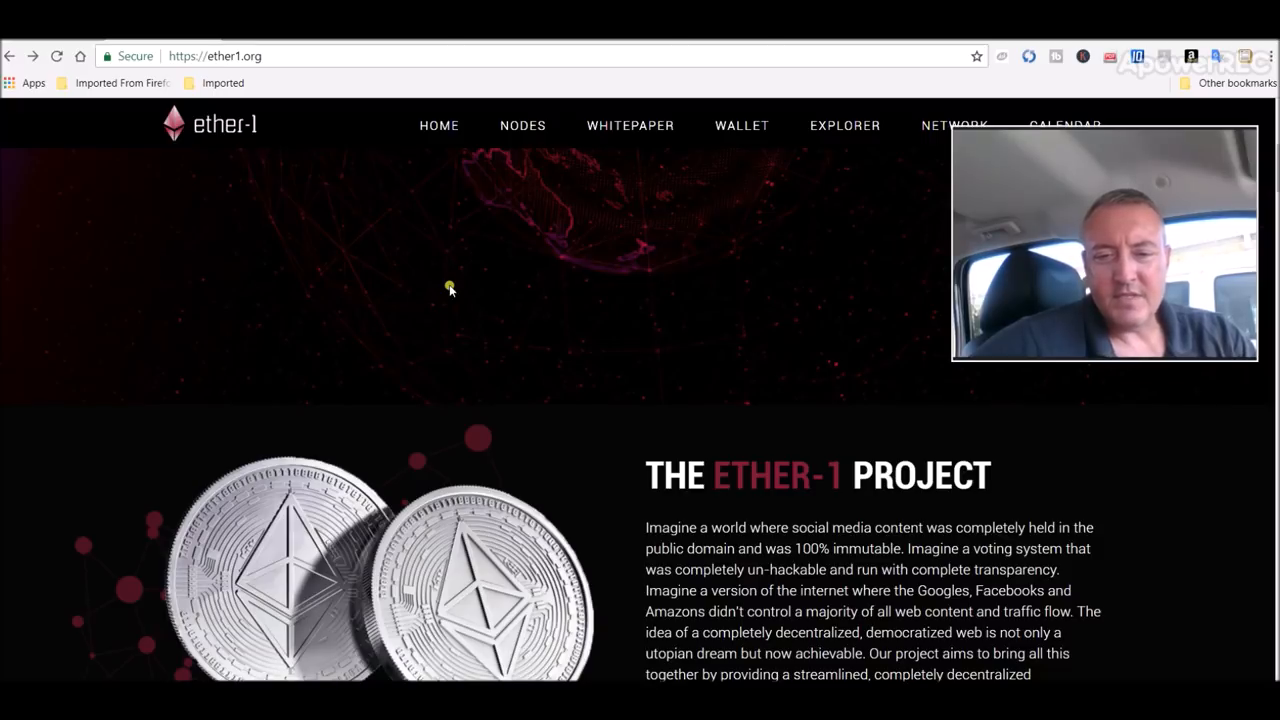
pyautogui.moveTo(1028, 298)
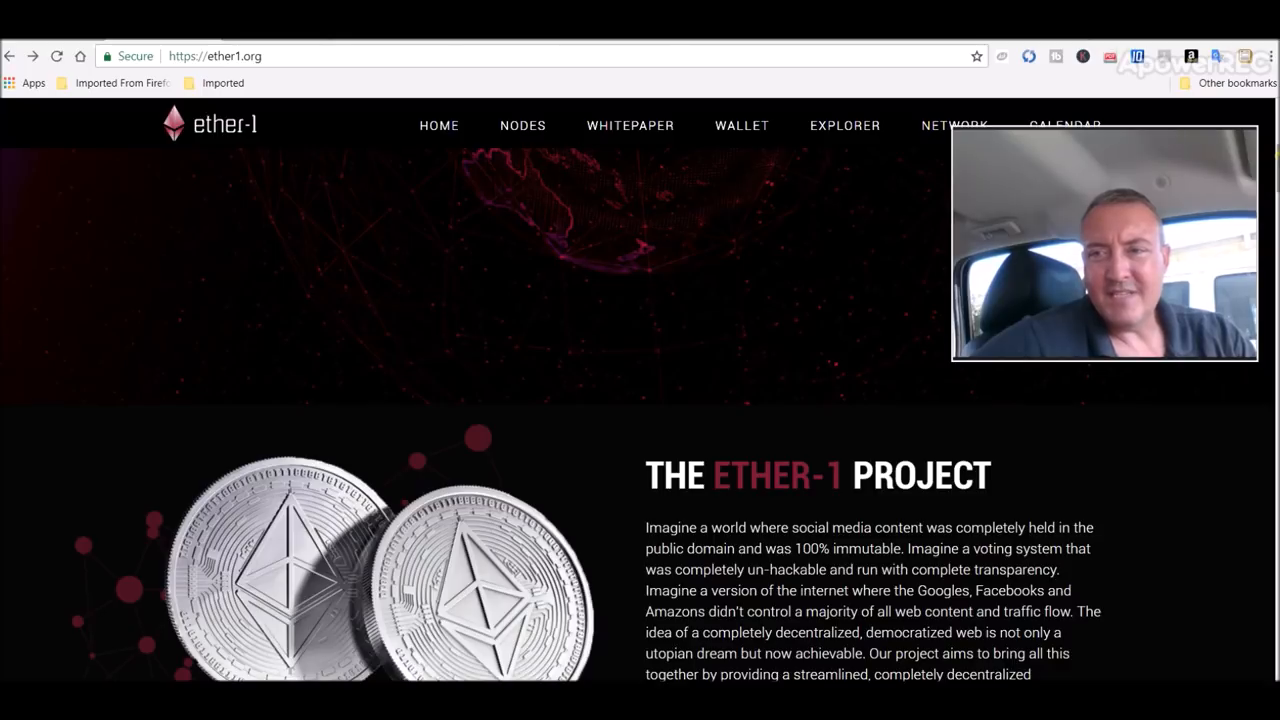
pyautogui.scroll(-3)
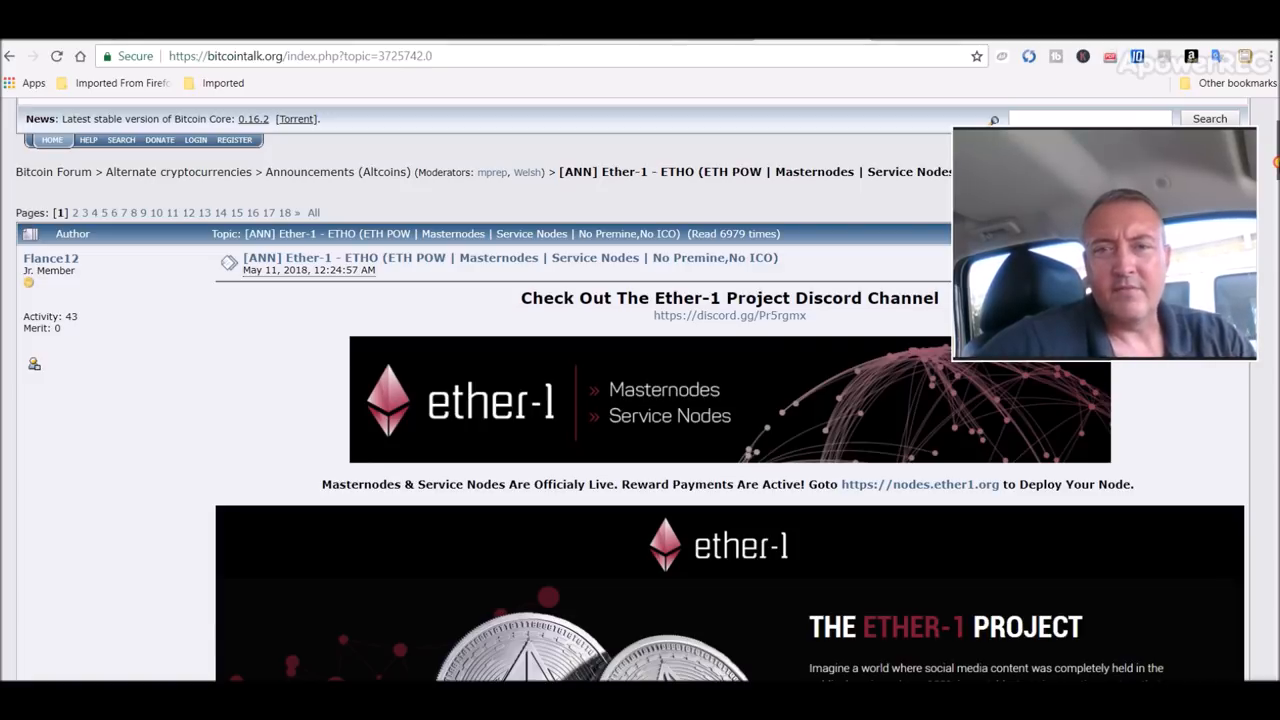
pyautogui.scroll(-3)
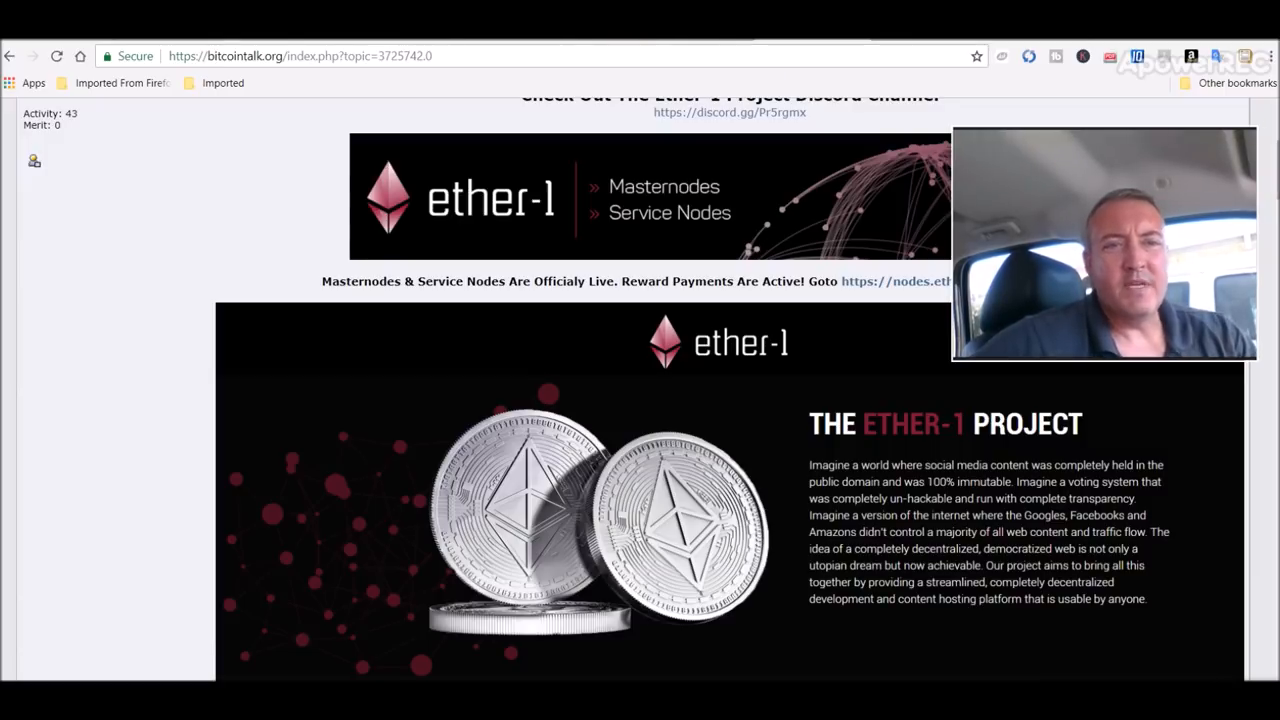
pyautogui.doubleClick(232, 56)
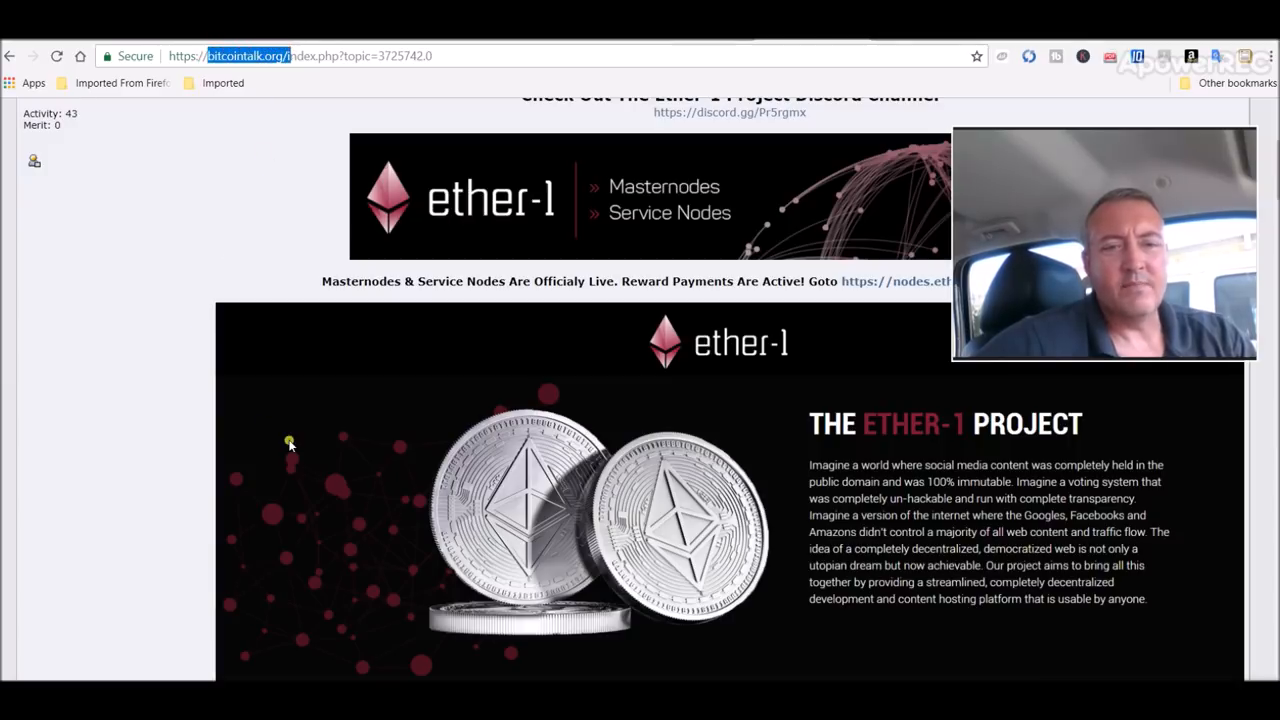
pyautogui.moveTo(332, 404)
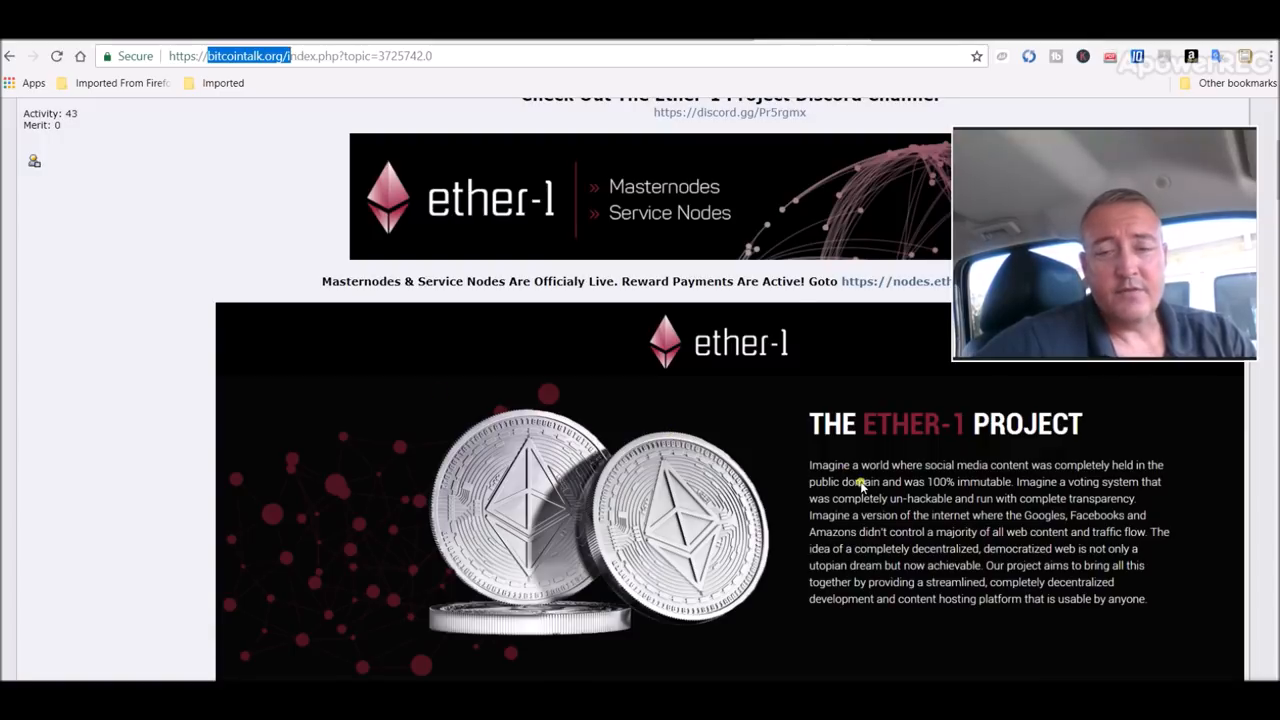
pyautogui.moveTo(958, 506)
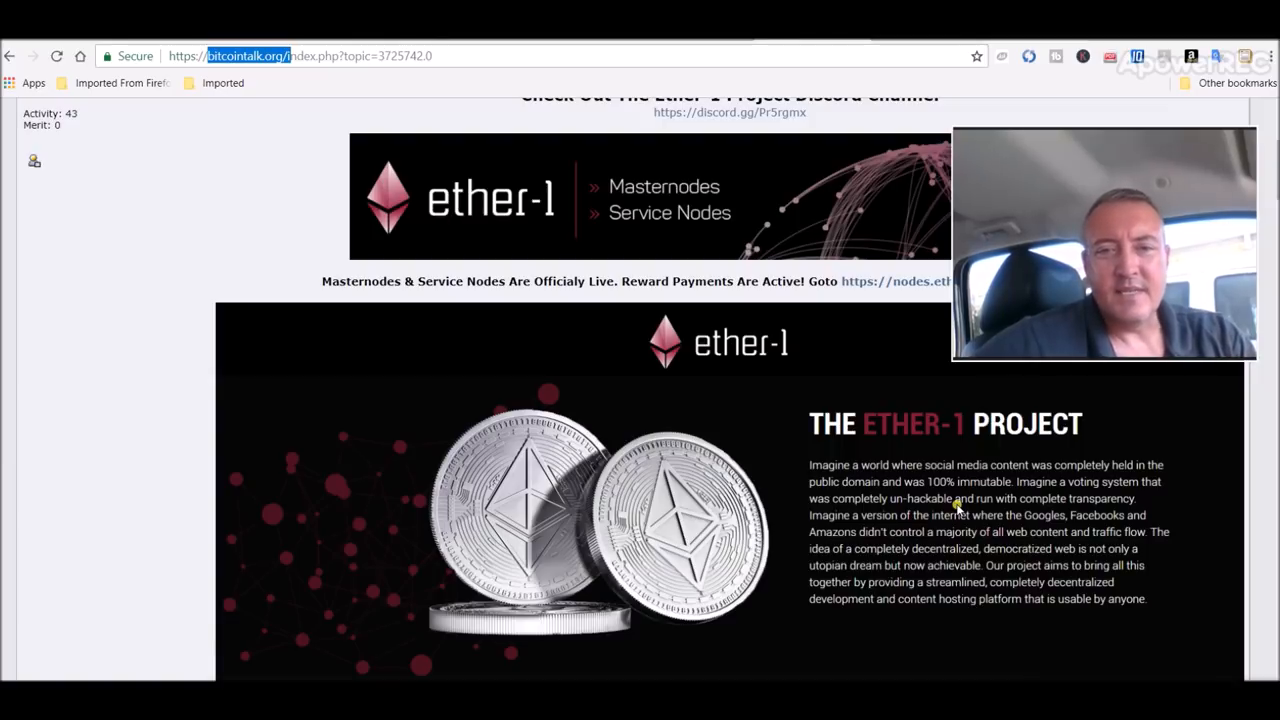
pyautogui.moveTo(404, 324)
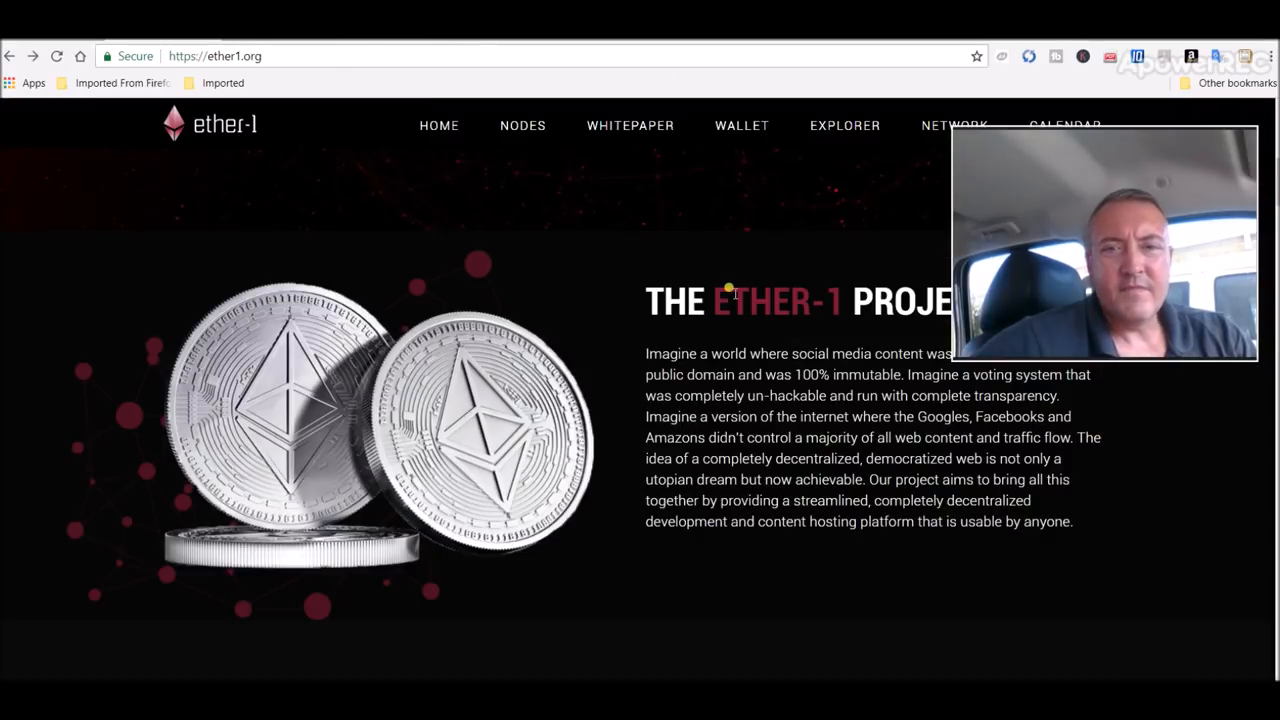
pyautogui.moveTo(716, 72)
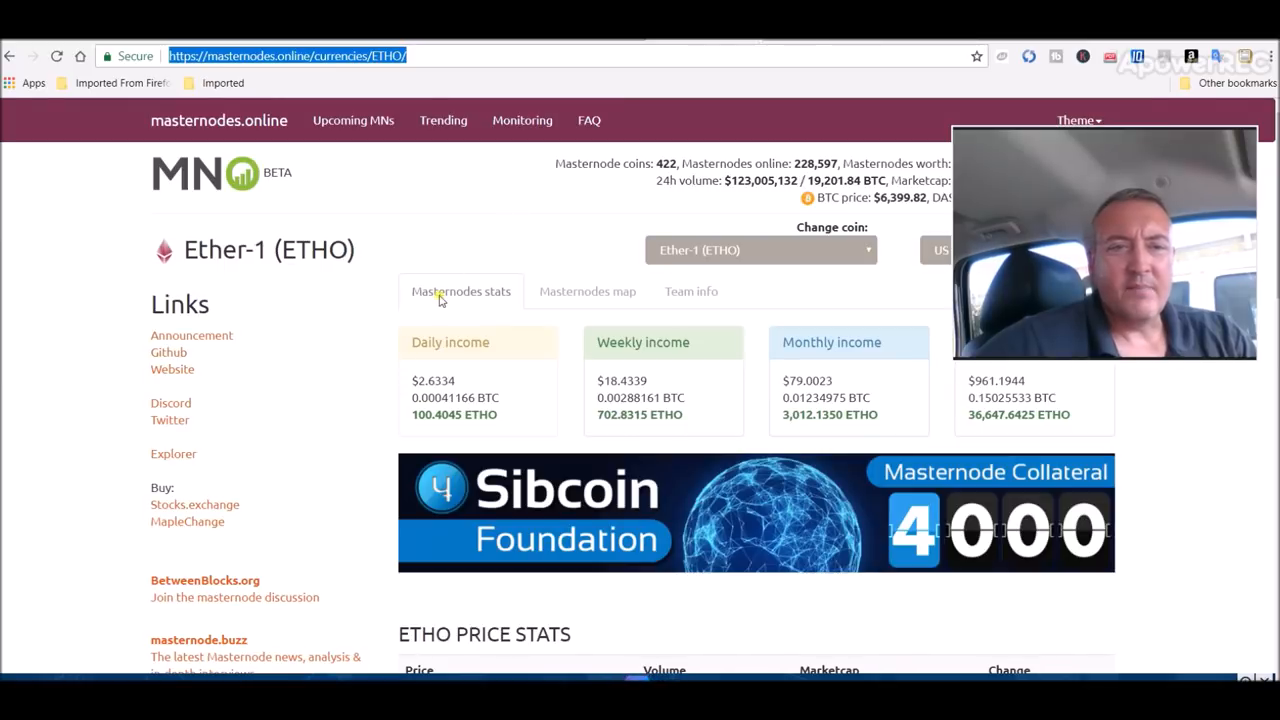
pyautogui.moveTo(552, 310)
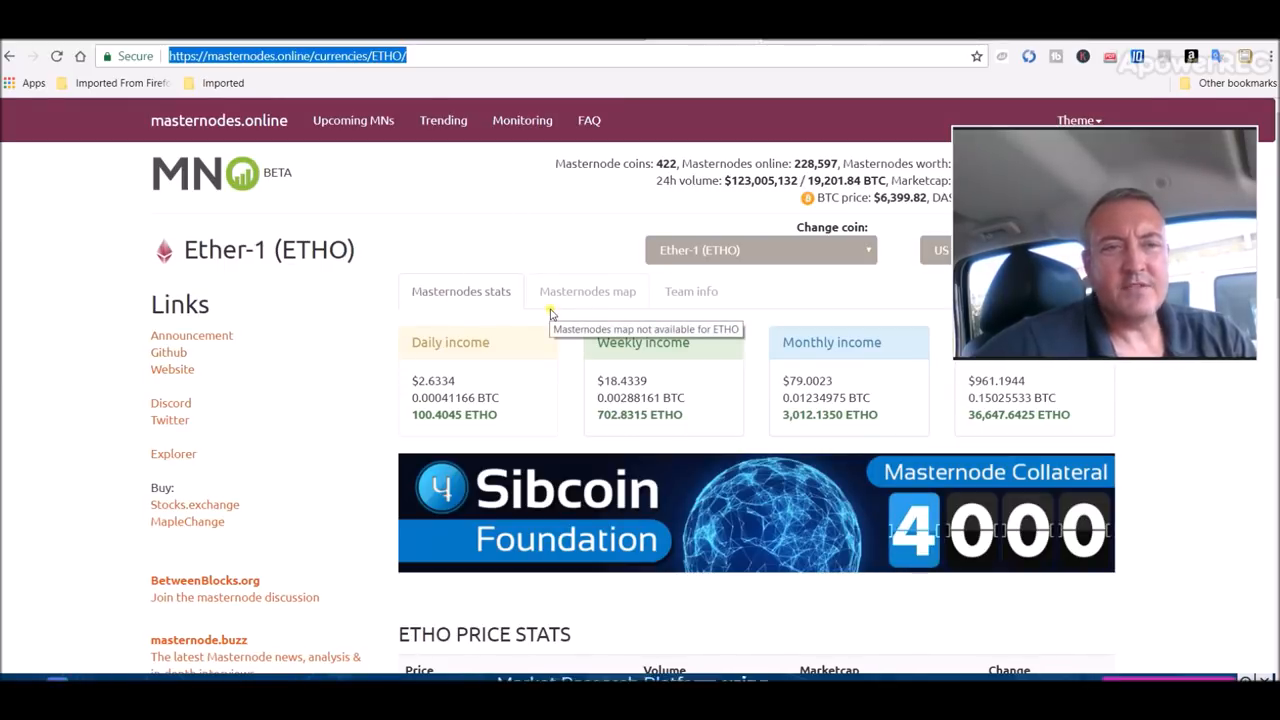
pyautogui.moveTo(562, 436)
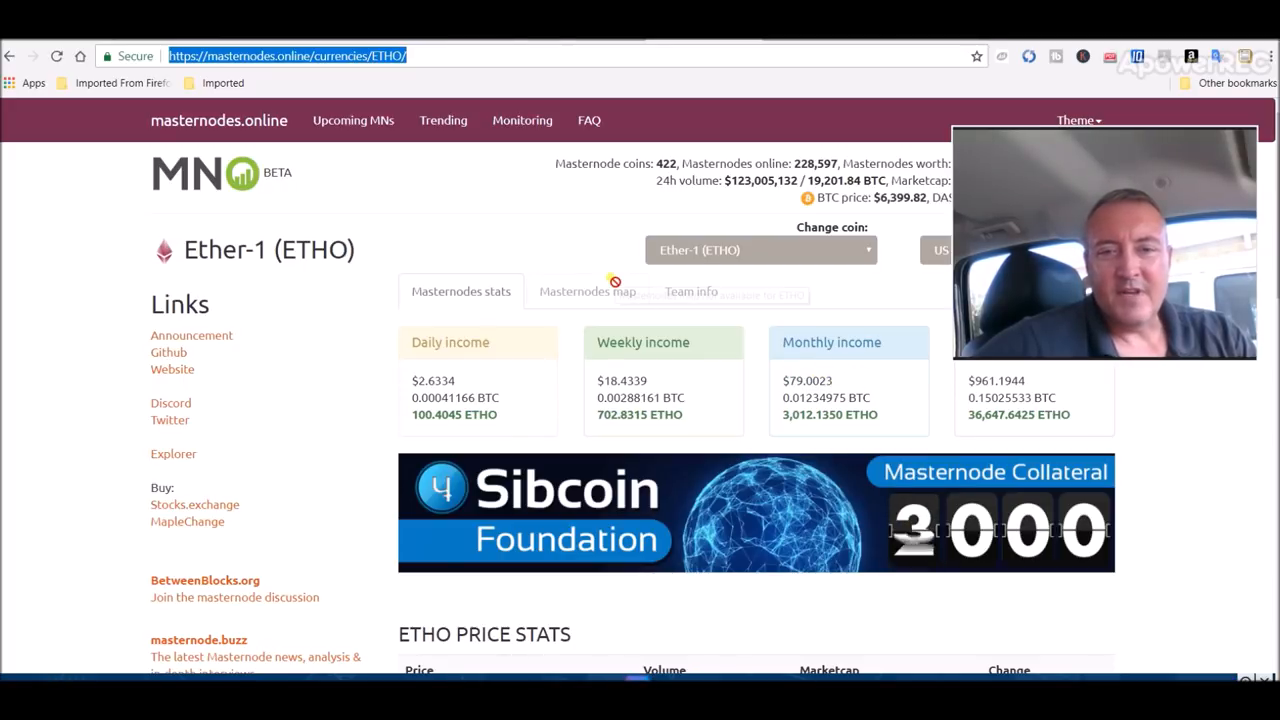
pyautogui.scroll(-3)
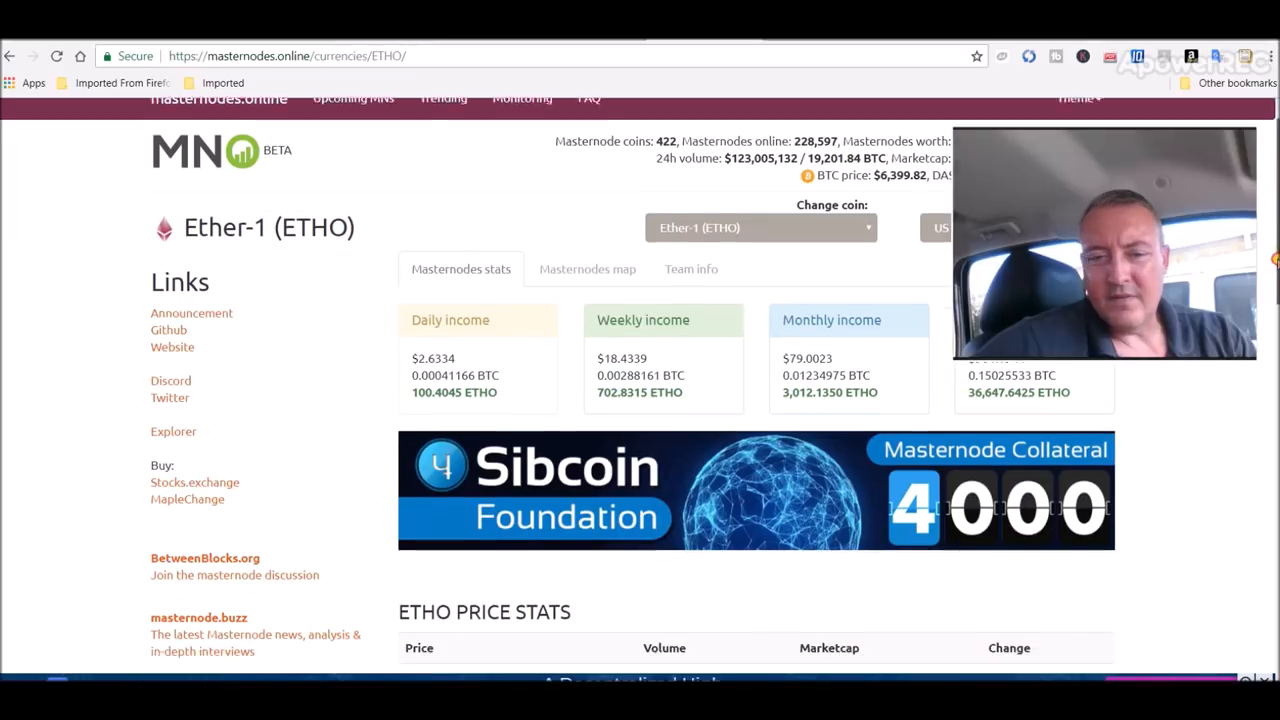
pyautogui.scroll(-3)
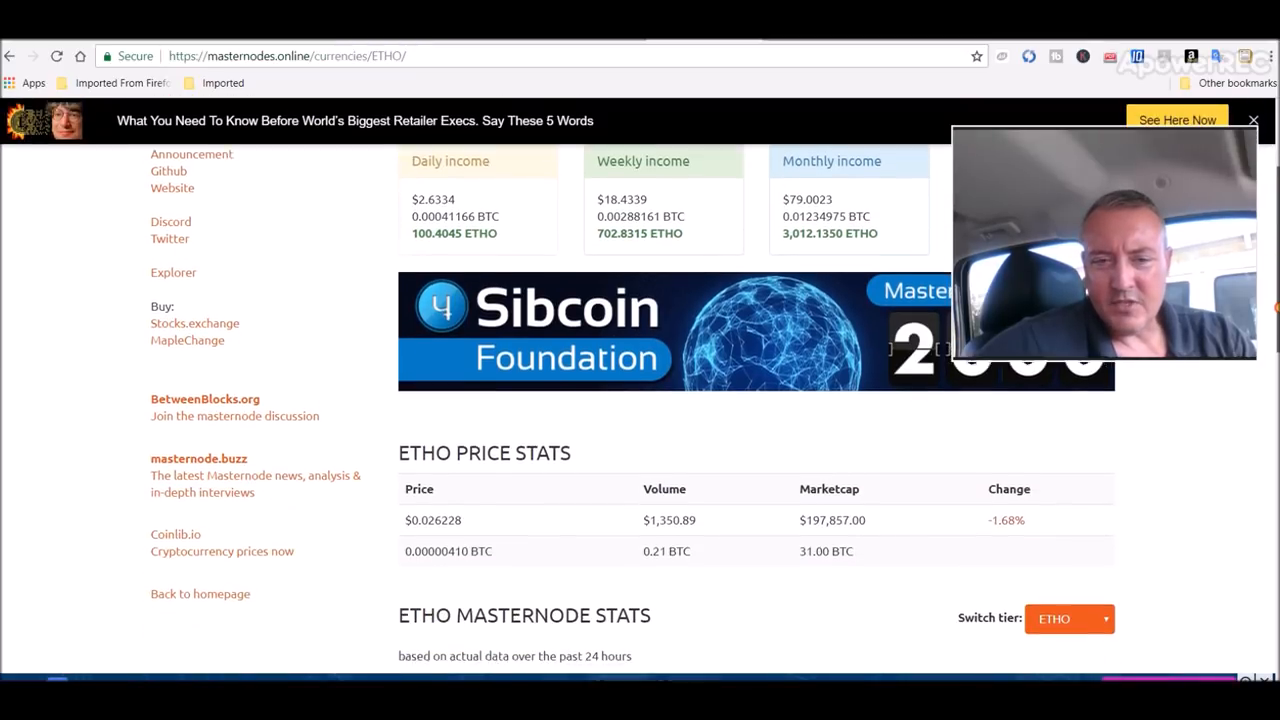
pyautogui.scroll(-3)
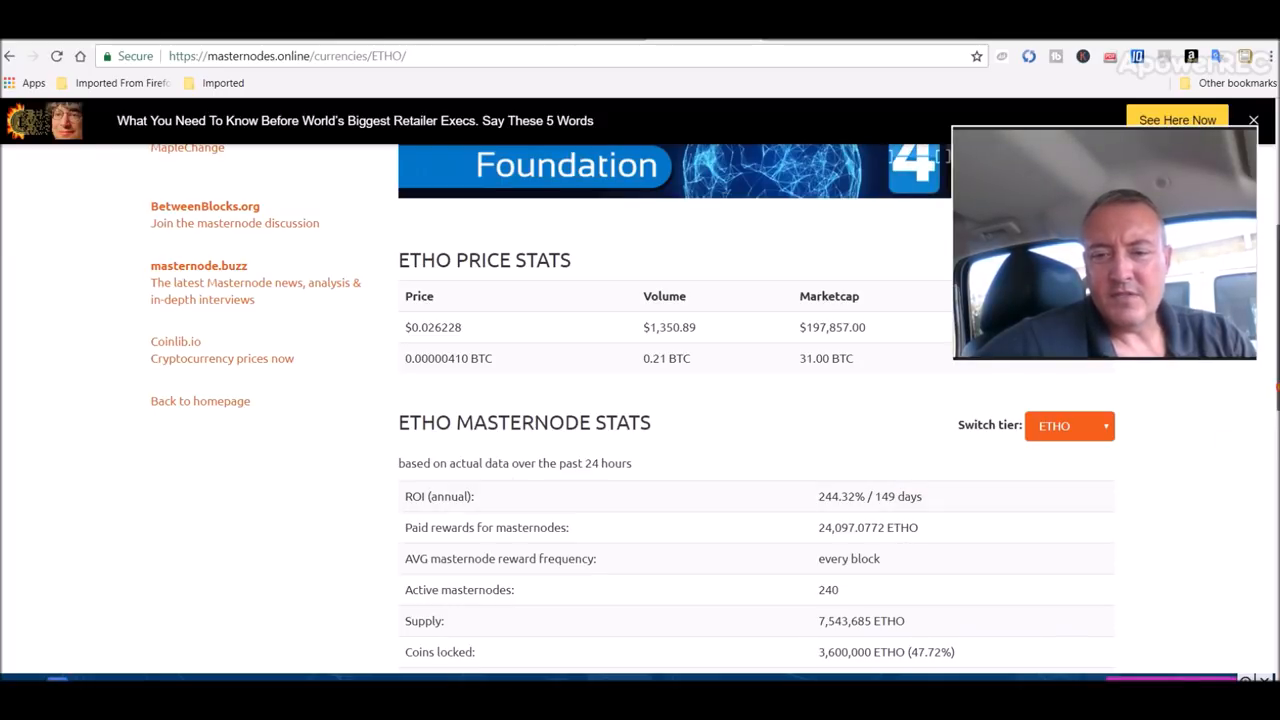
pyautogui.scroll(-3)
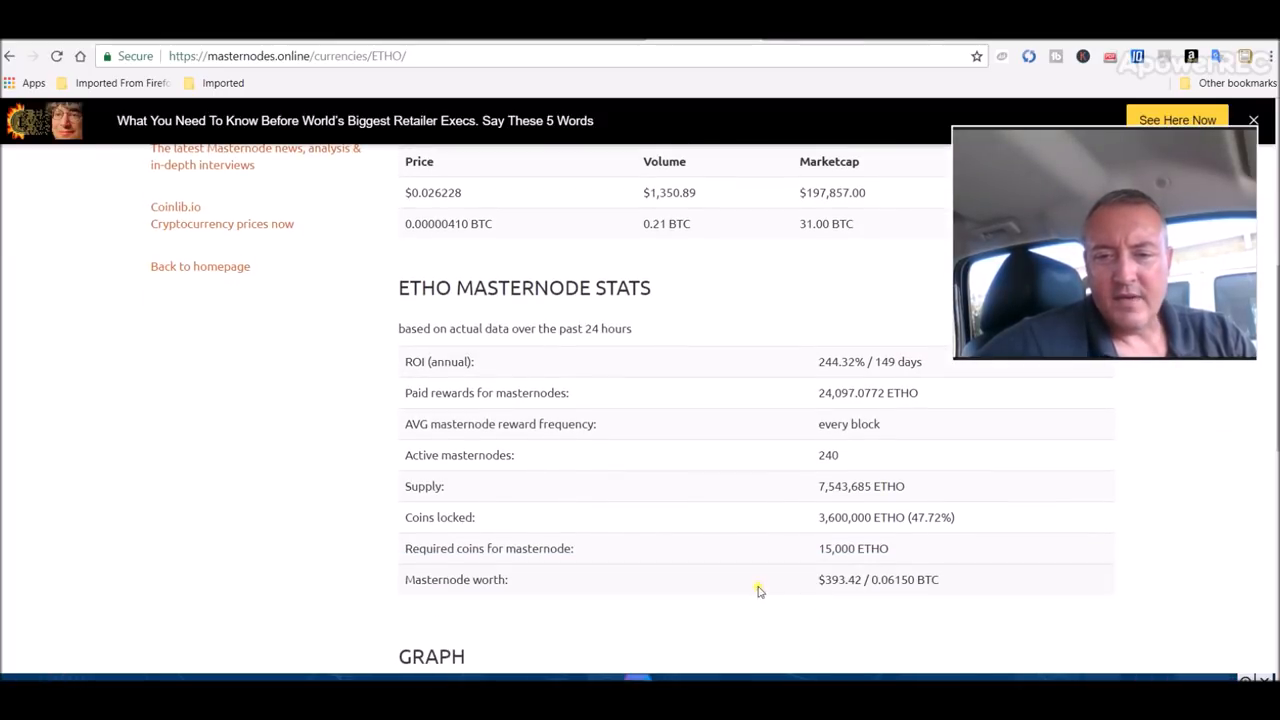
pyautogui.moveTo(1252, 388)
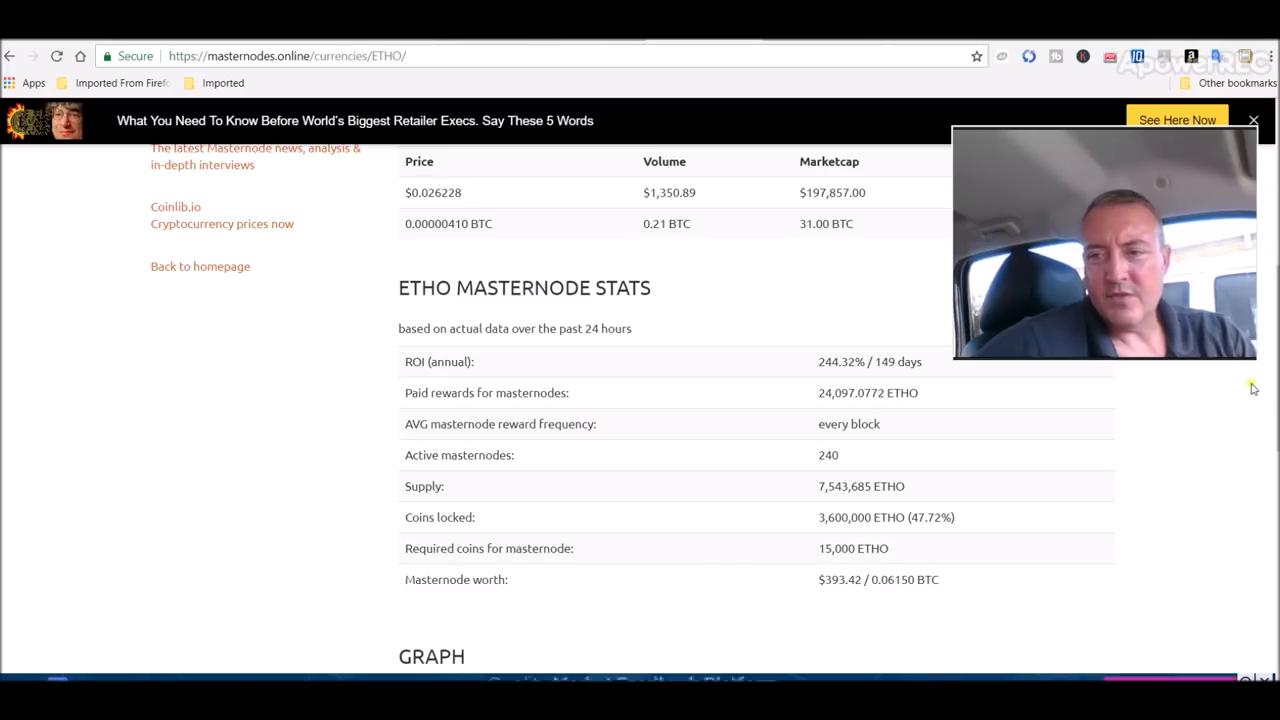
pyautogui.scroll(3)
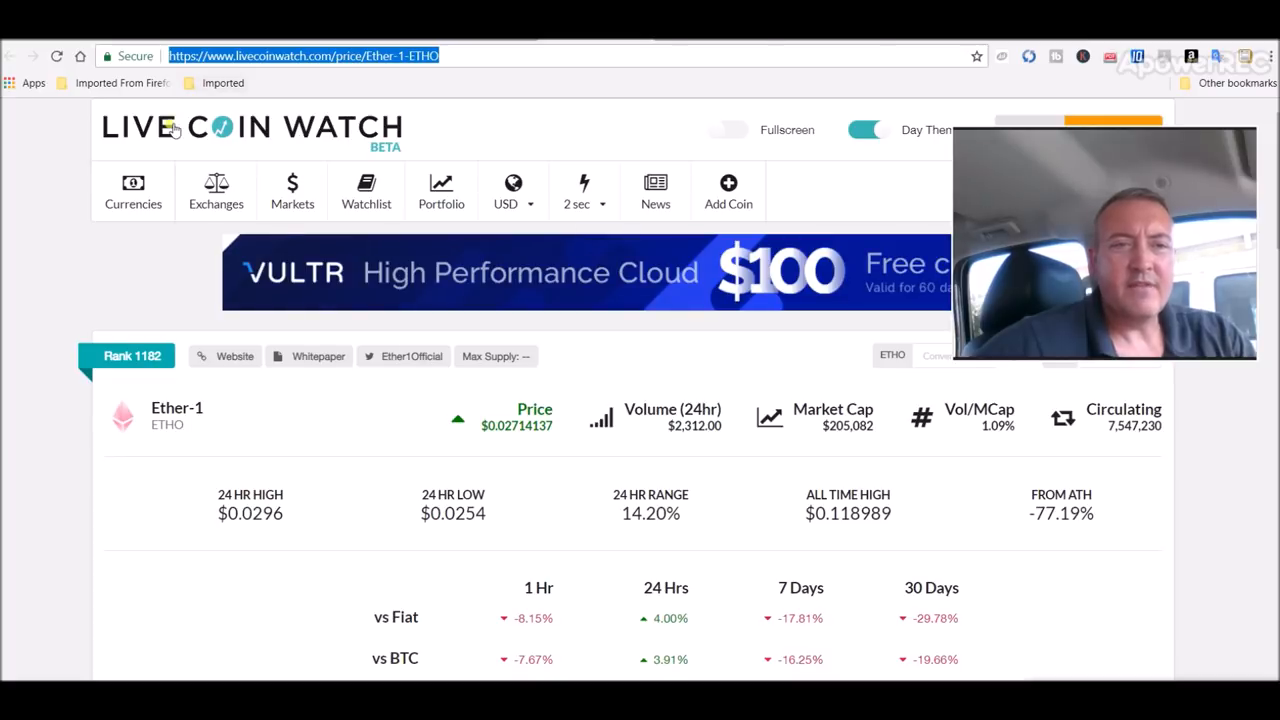
pyautogui.moveTo(312, 428)
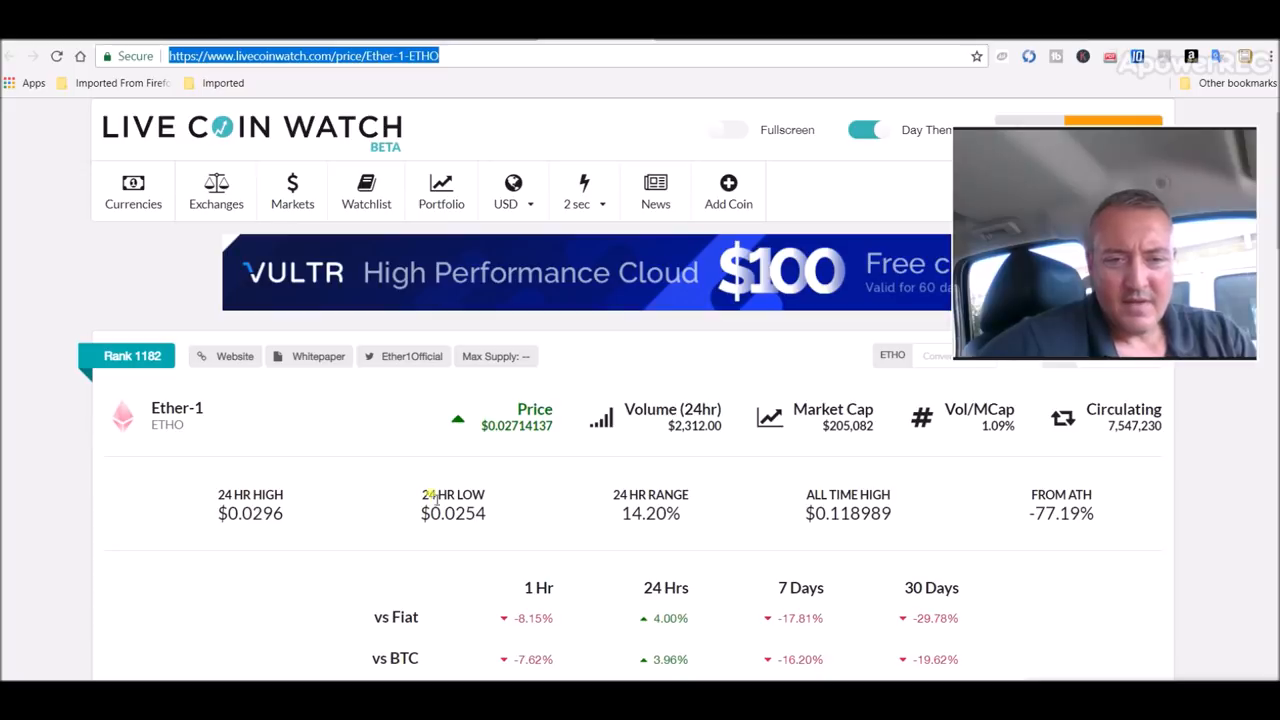
pyautogui.moveTo(296, 524)
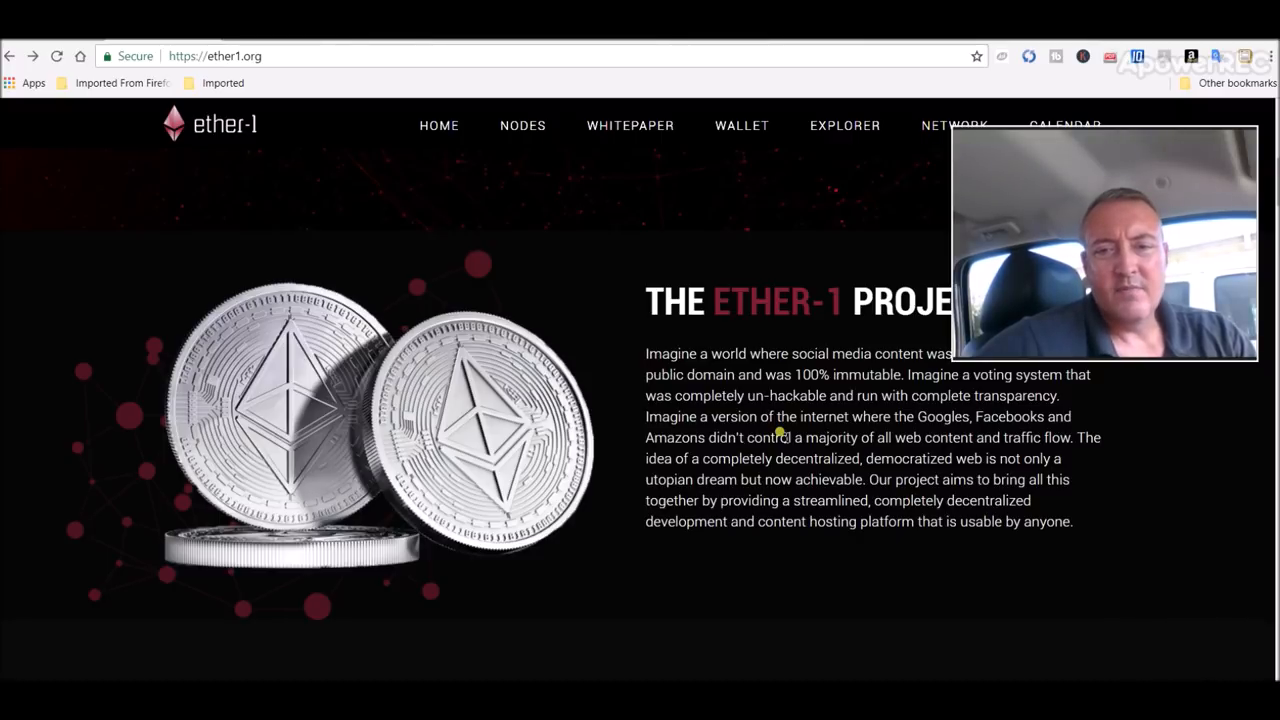
pyautogui.moveTo(752, 232)
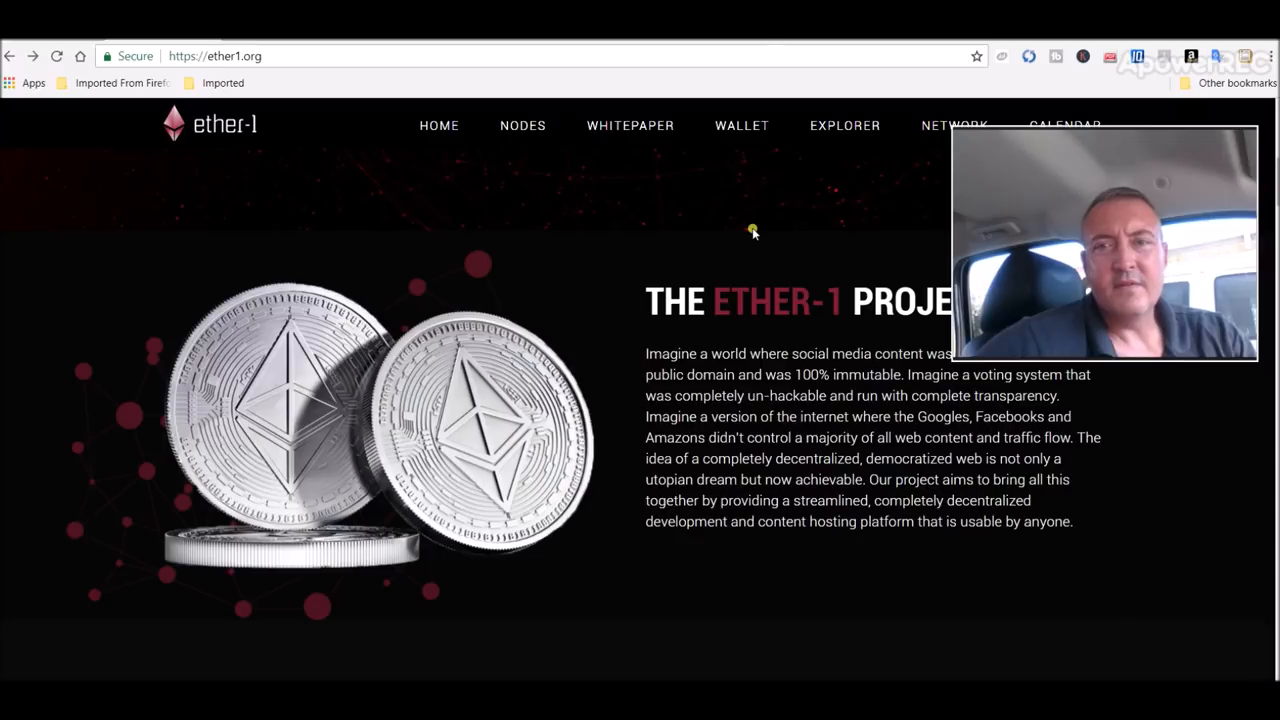
pyautogui.moveTo(856, 384)
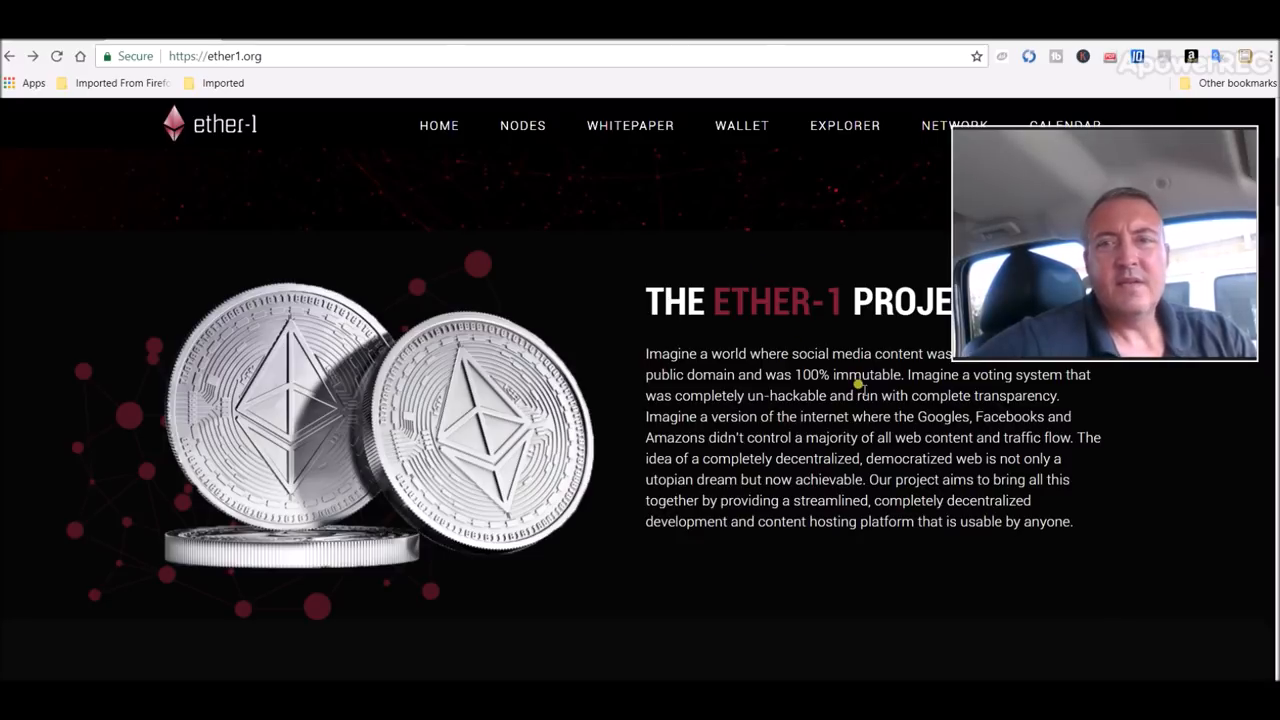
pyautogui.moveTo(684, 104)
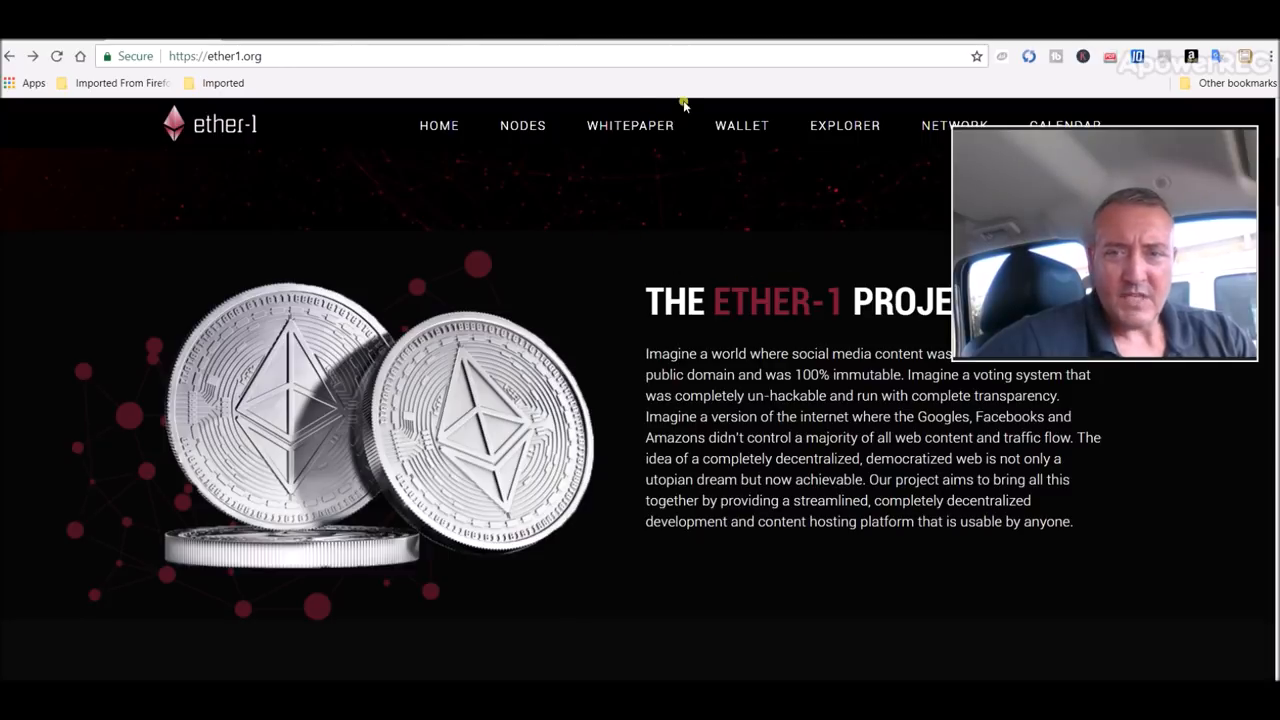
# Navigate to the mega.nz shared folder URL for the Claymore miner download.
pyautogui.write('https://mega.nz/#F!O4YA2JgD!n2b4iSHQDruEsYUvTQP5_w')
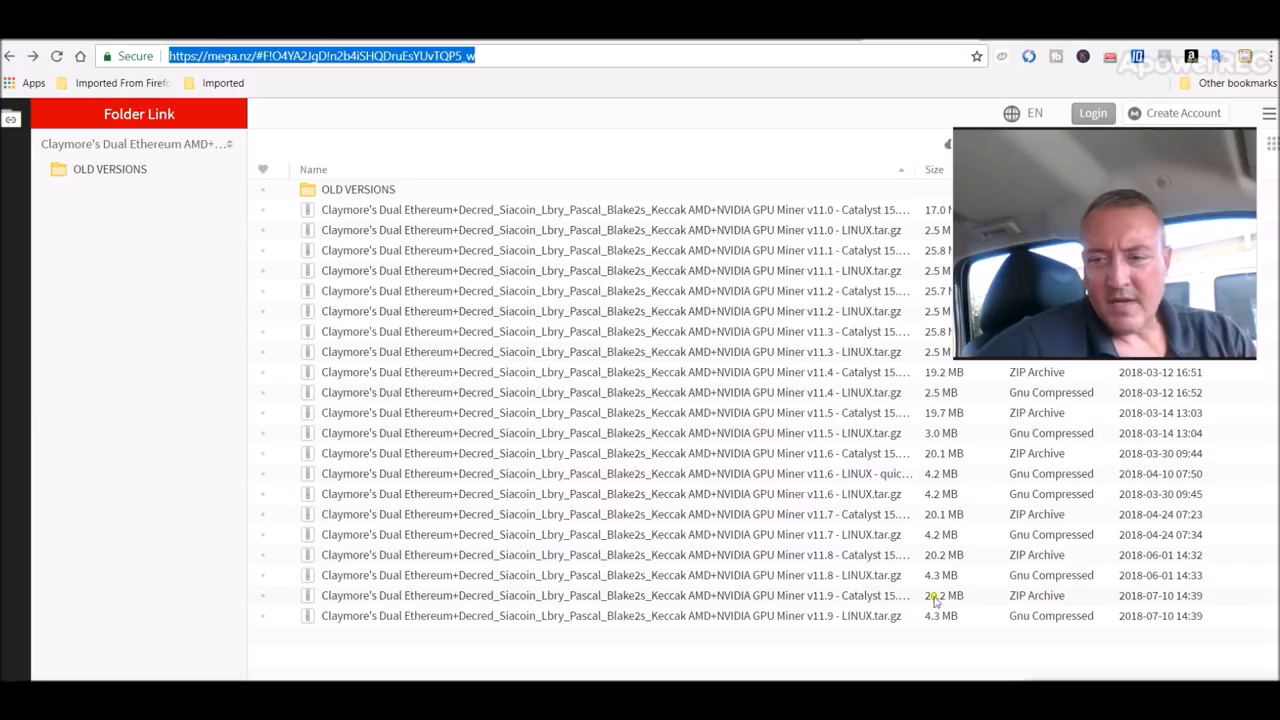
pyautogui.moveTo(1184, 606)
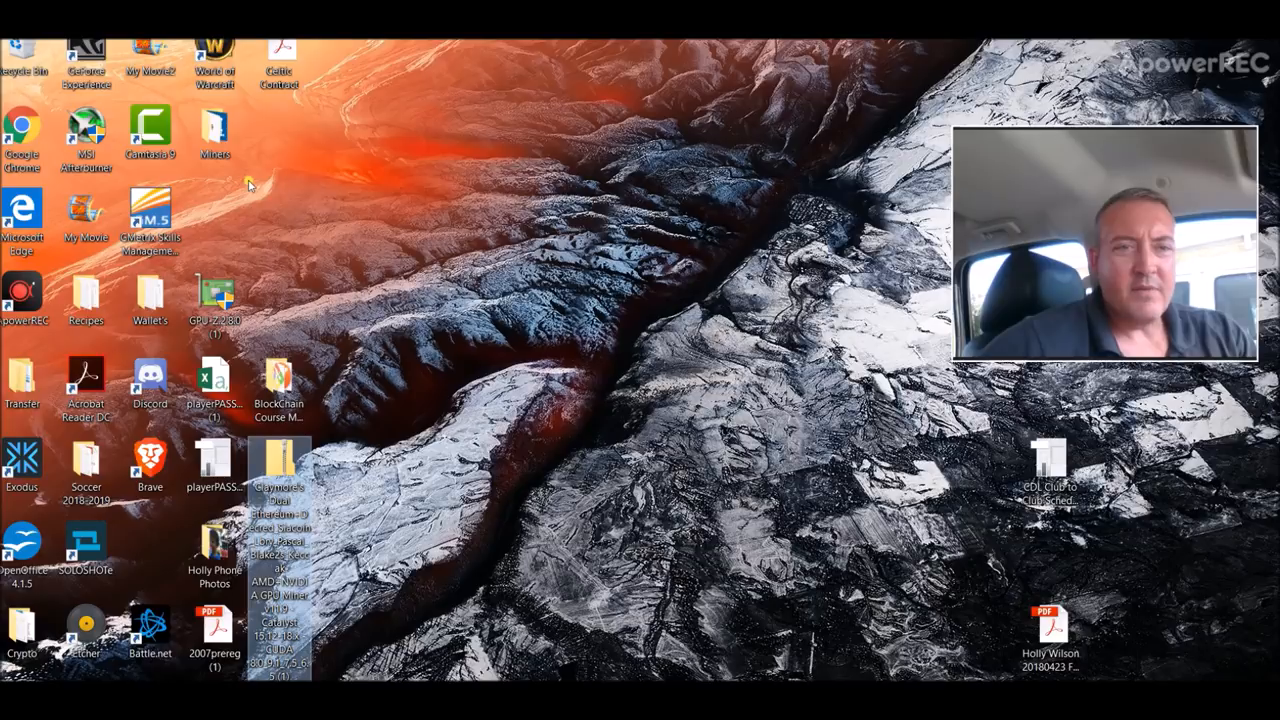
pyautogui.moveTo(208, 132)
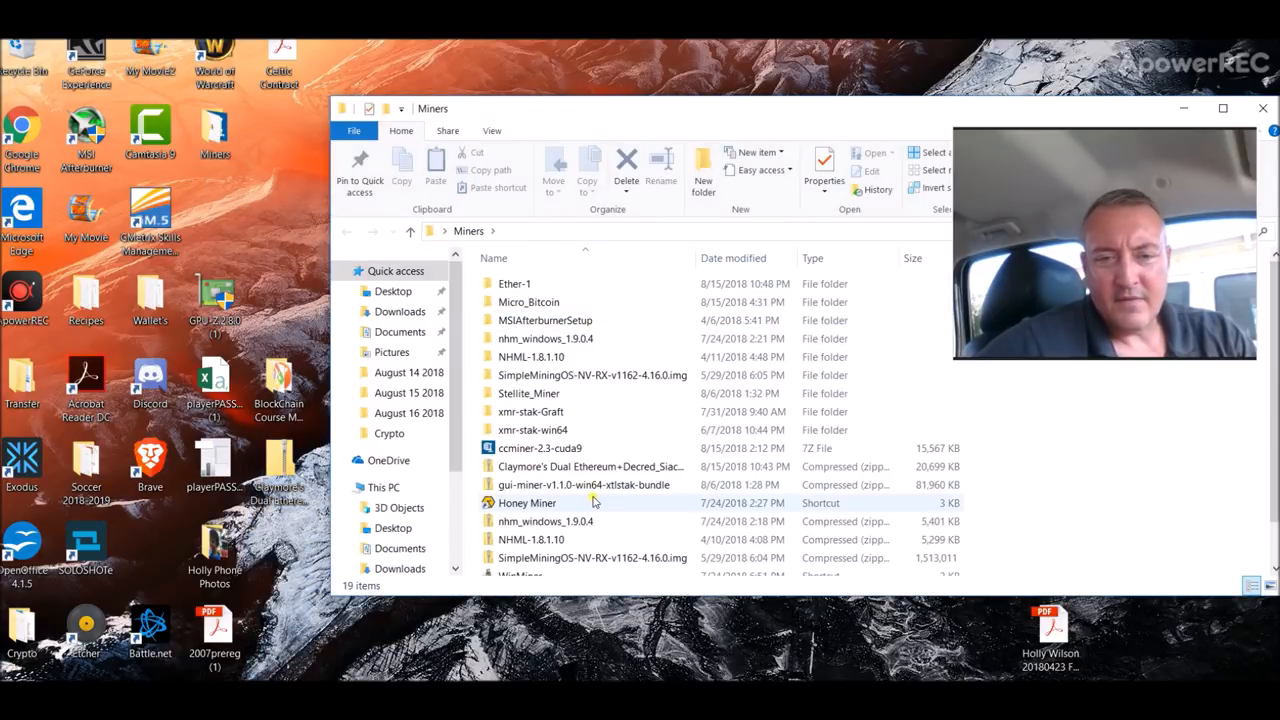
pyautogui.moveTo(700, 484)
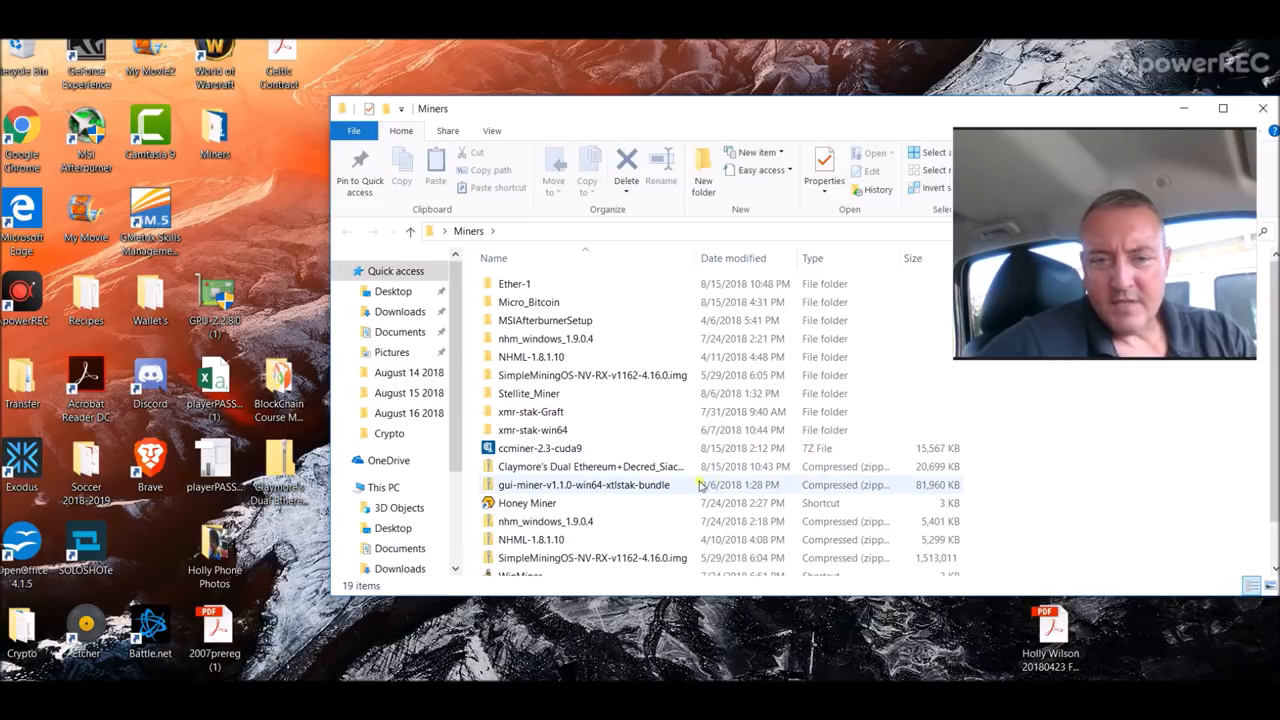
pyautogui.moveTo(610, 466)
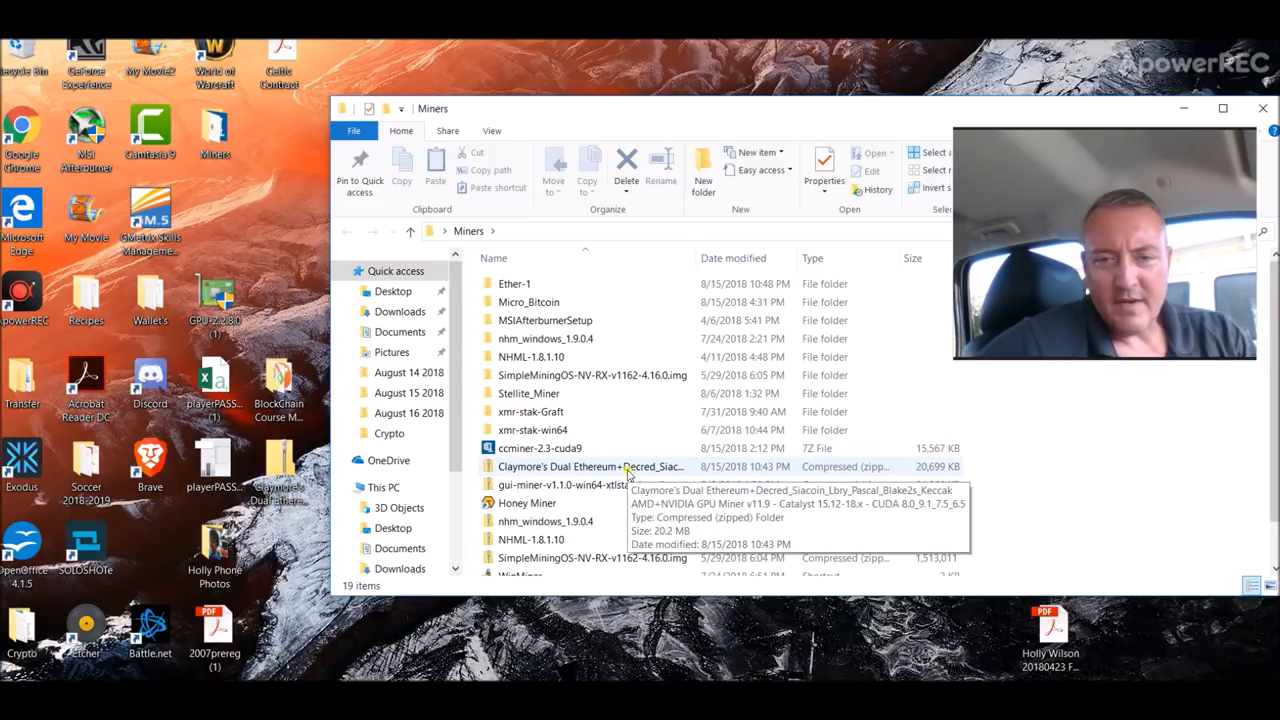
# Extract the Claymore's Dual Ethereum miner zip archive in the Miners folder.
pyautogui.rightClick(584, 466)
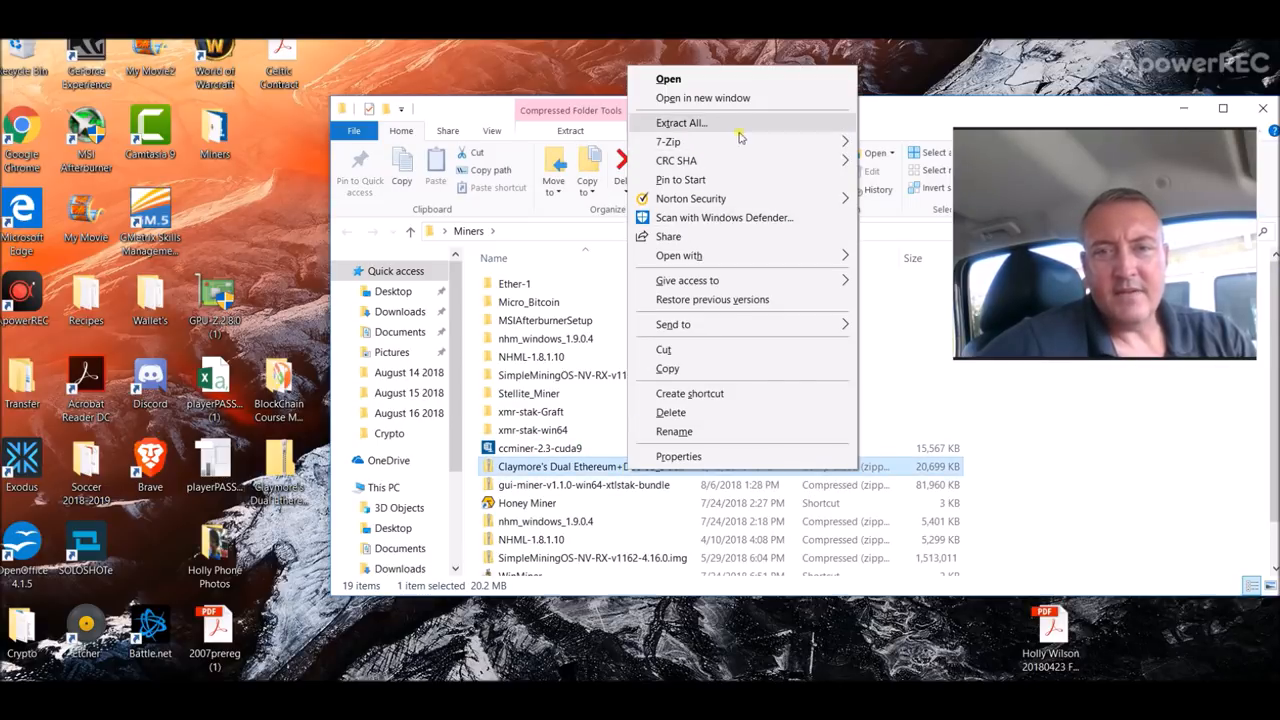
pyautogui.click(680, 122)
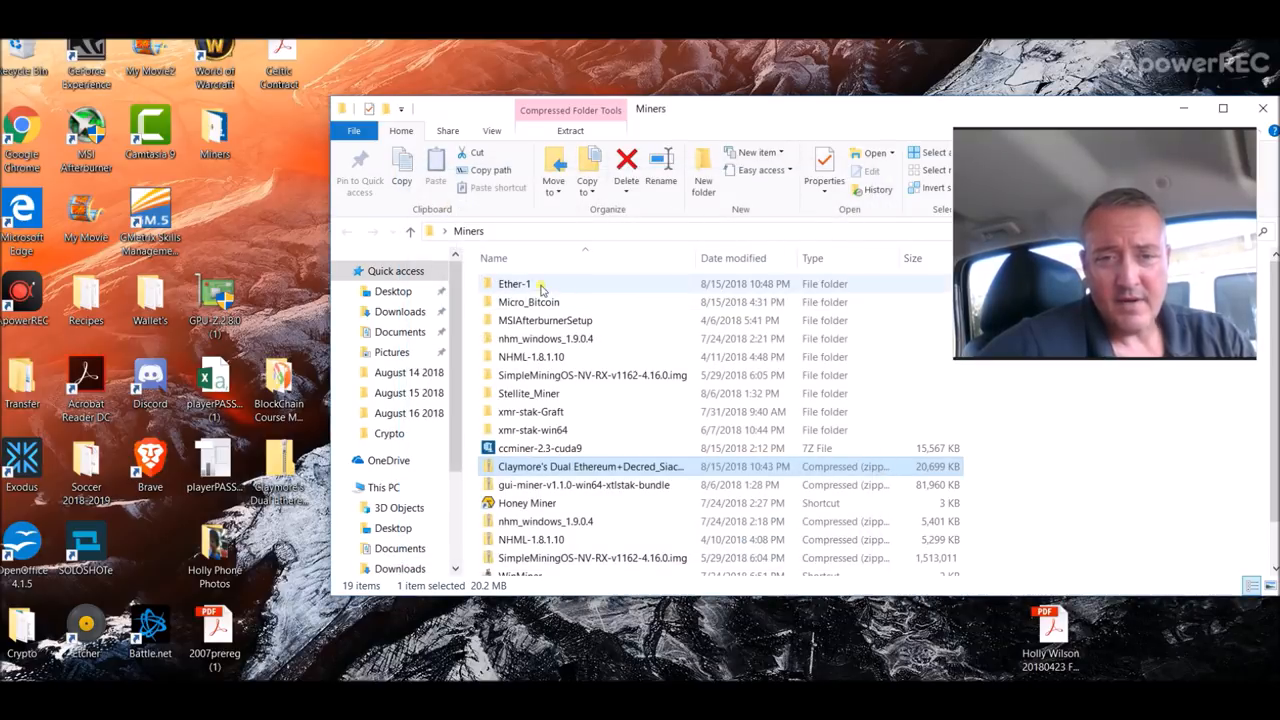
pyautogui.moveTo(542, 288)
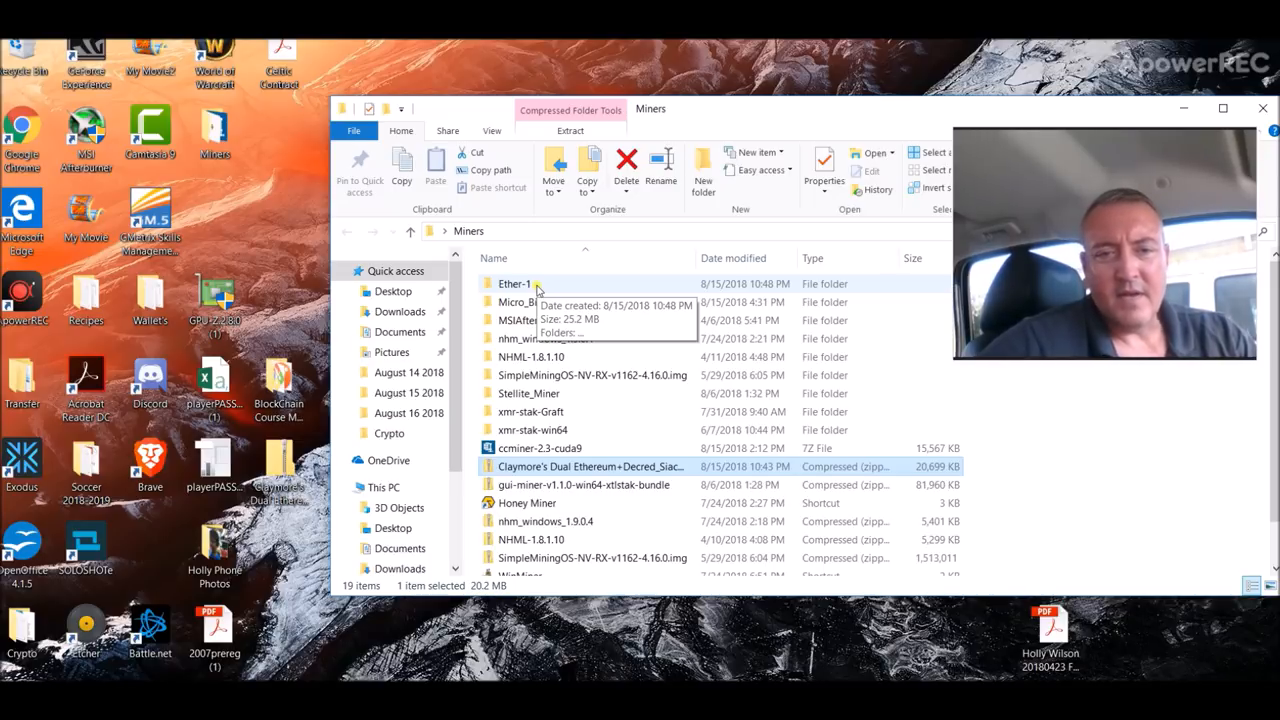
pyautogui.moveTo(604, 400)
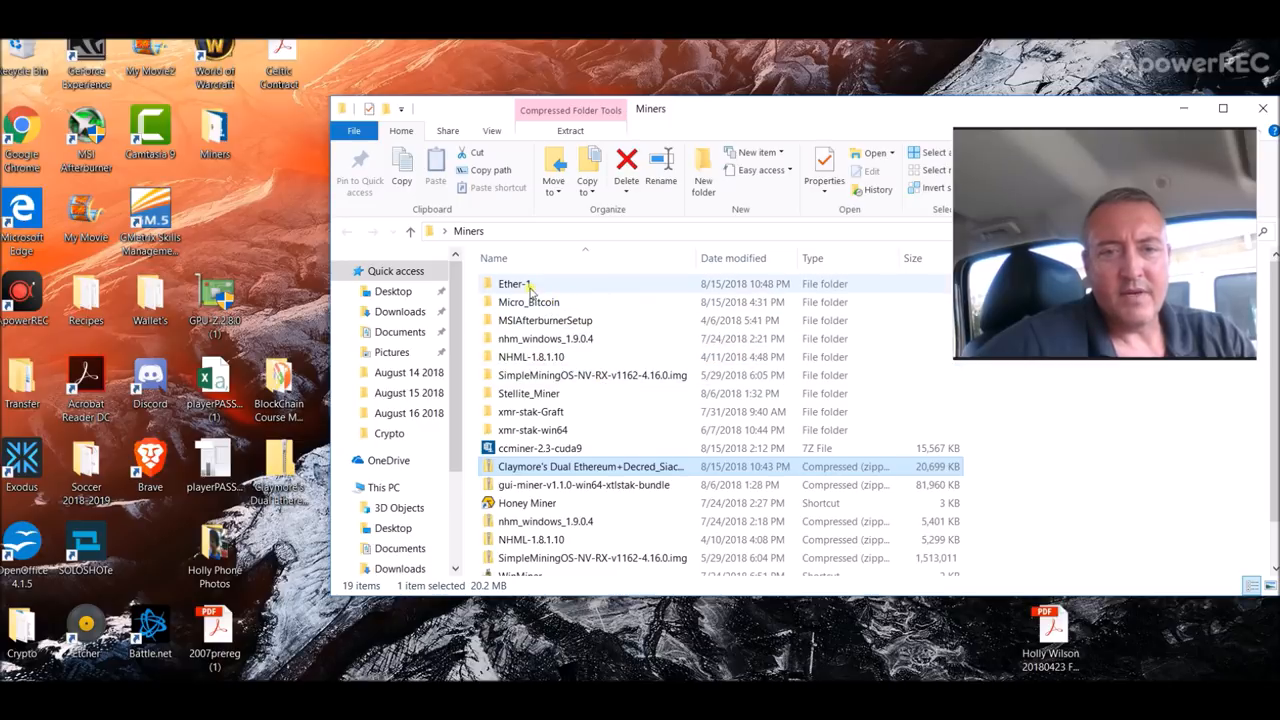
pyautogui.moveTo(528, 288)
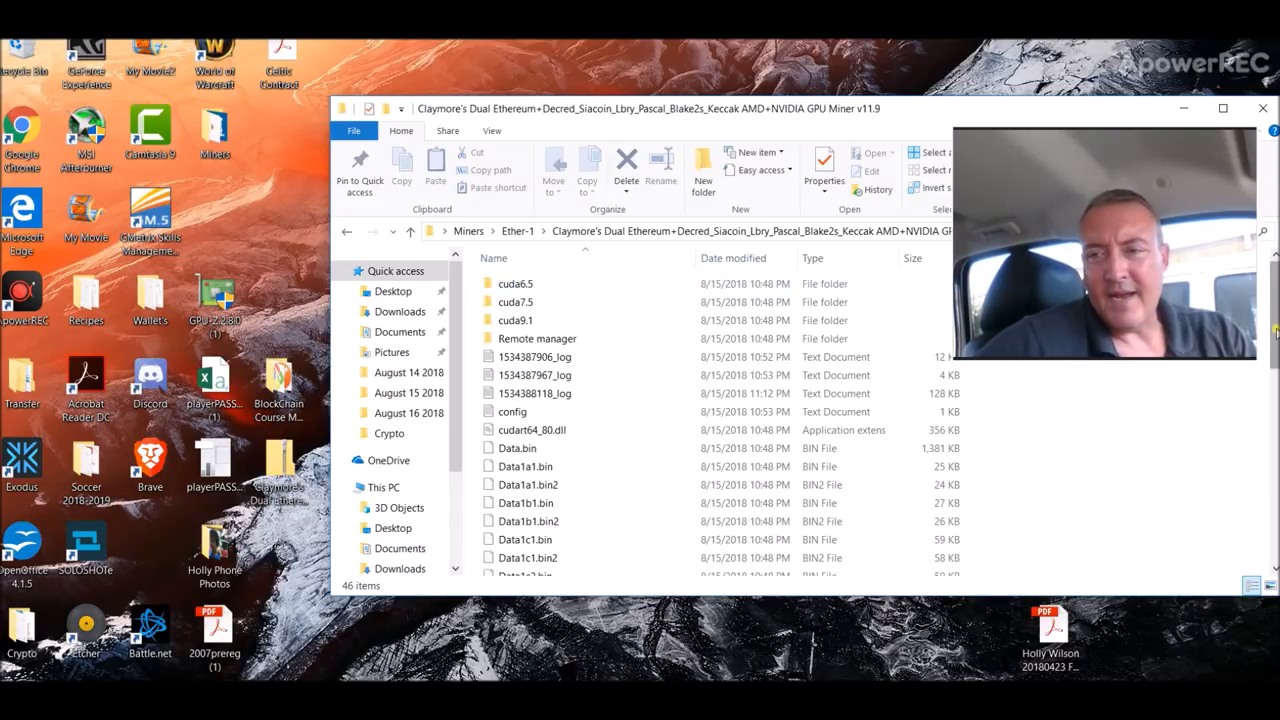
# Open run1 from the Claymore folder in Notepad and select its whole mining command.
pyautogui.scroll(-3)
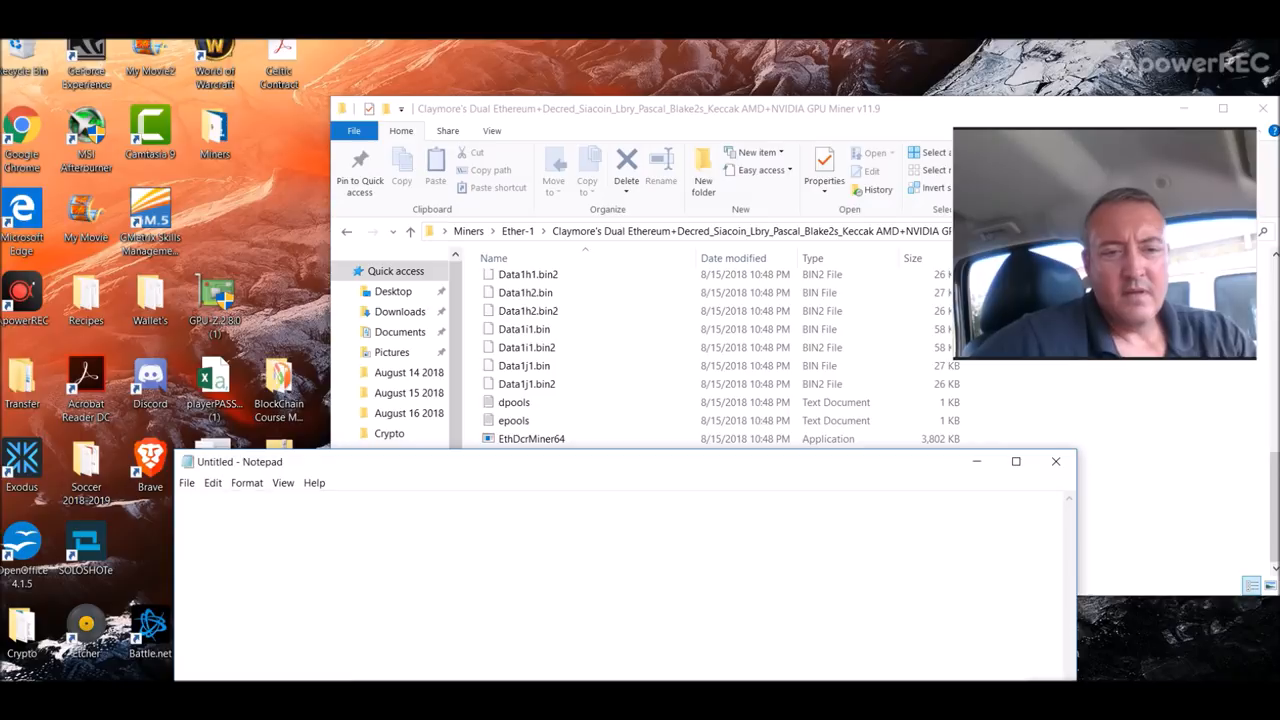
pyautogui.click(642, 470)
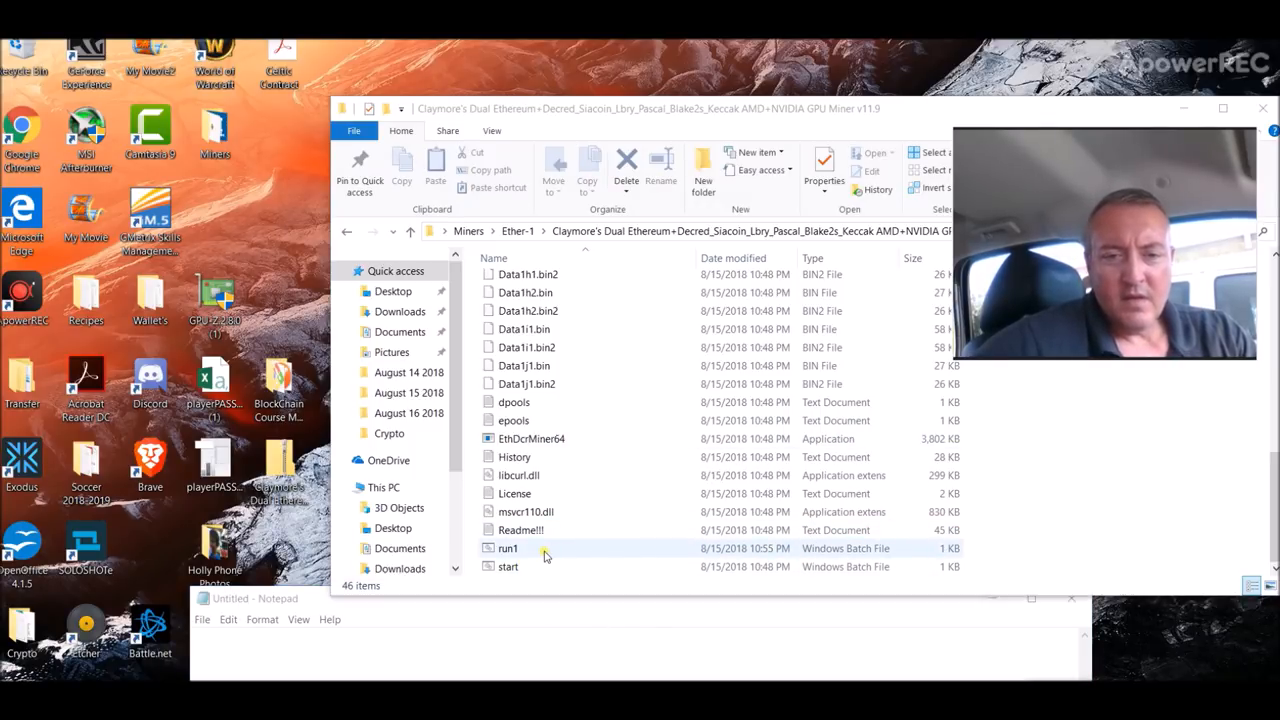
pyautogui.click(508, 548)
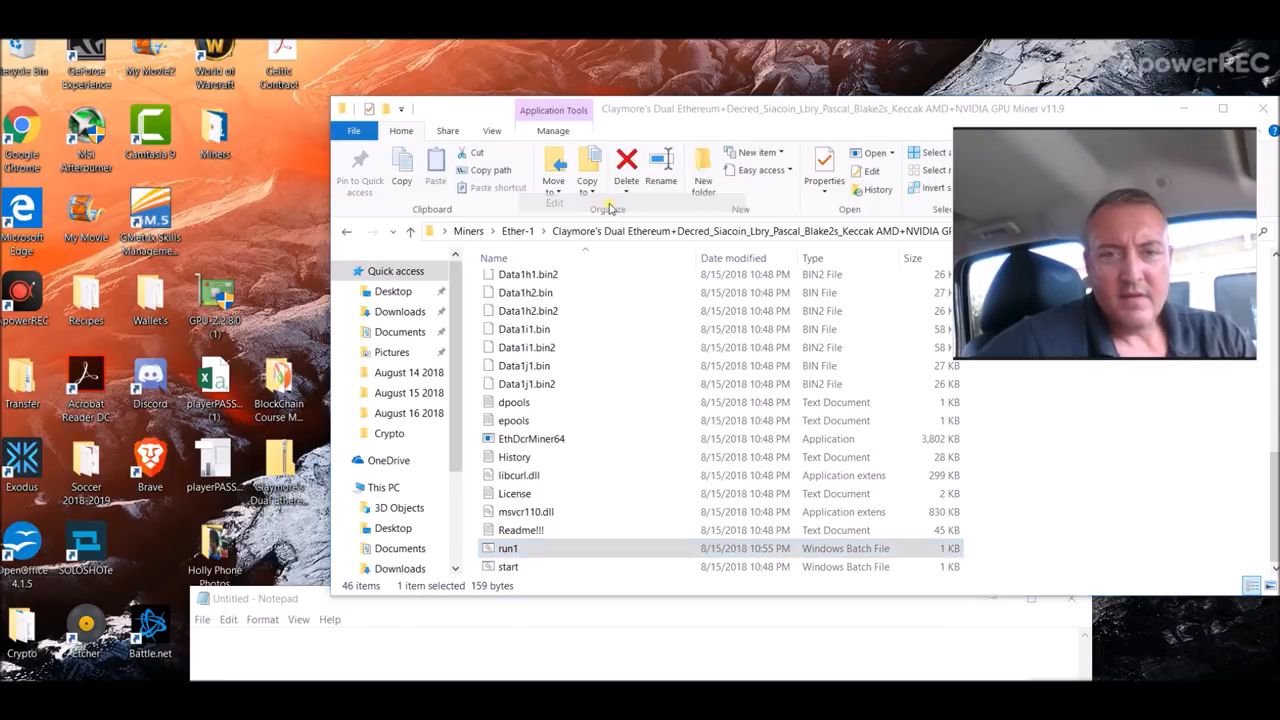
pyautogui.doubleClick(508, 548)
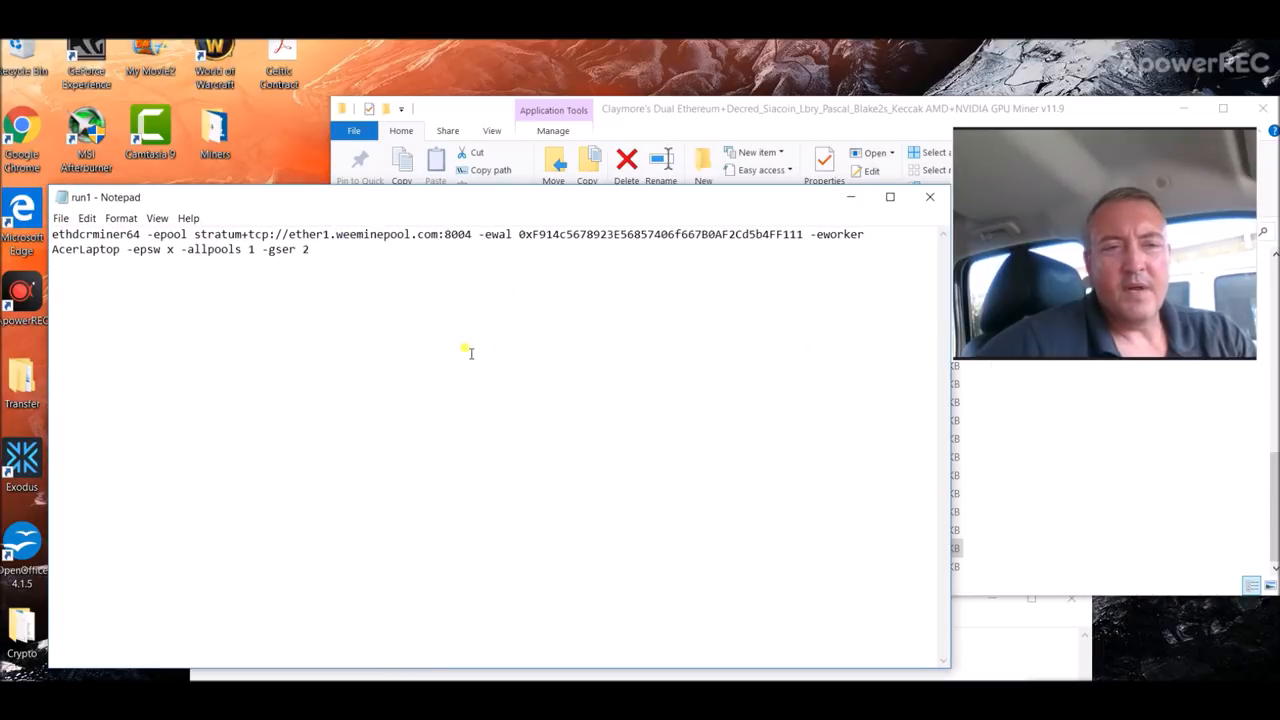
pyautogui.moveTo(124, 248); pyautogui.dragTo(310, 248)
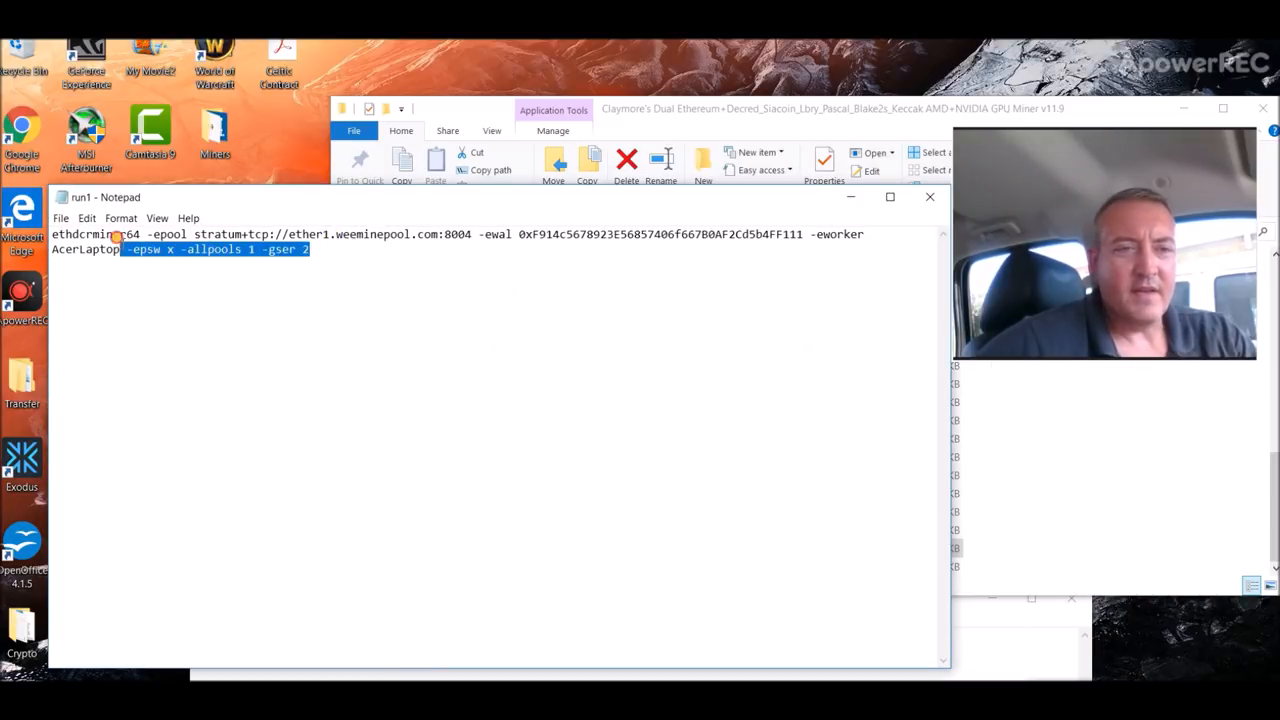
pyautogui.press('ctrl+a')
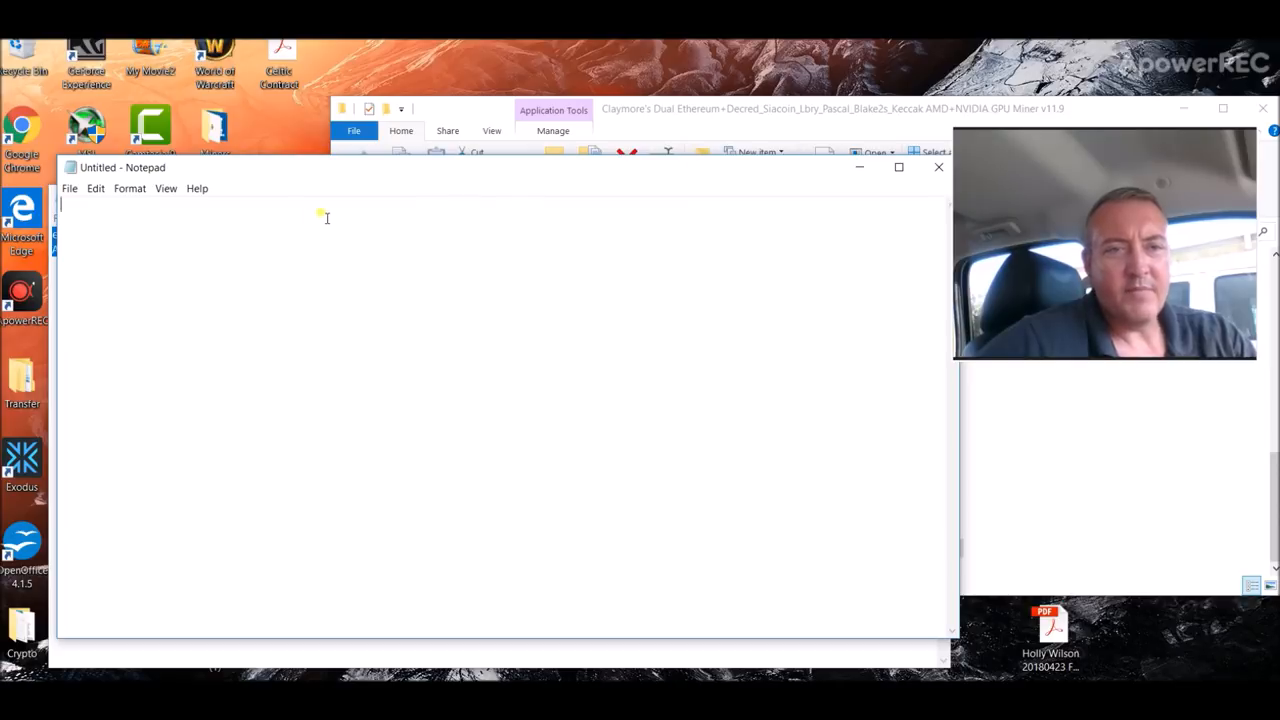
# Paste the ethdcrminer64 WeeMinePool command into the blank note and start Save As.
pyautogui.write('ethdcrminer64 -epool stratum+tcp://ether1.weeminepool.com:8004 -ewal 0xF914c5678923E56857406f667B0AF2Cd5b4FF111 -eworker AcerLaptop -epsw x -allpools 1 -gser 2')
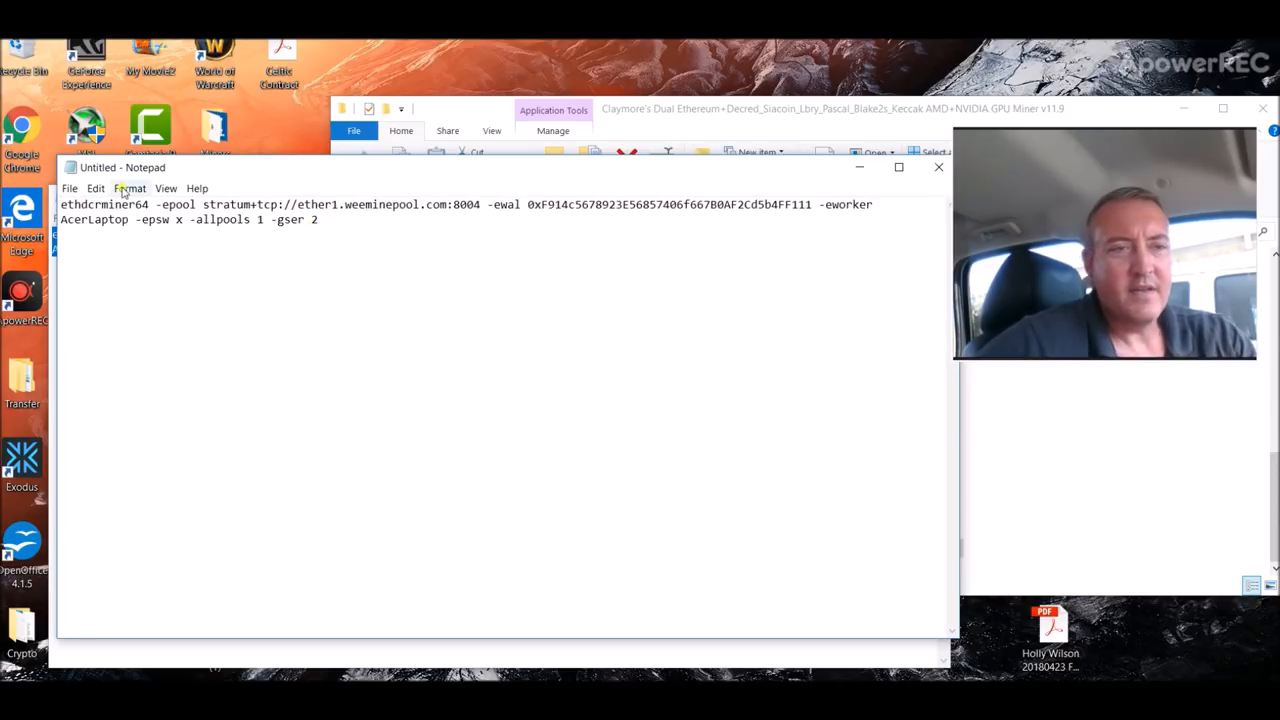
pyautogui.click(70, 188)
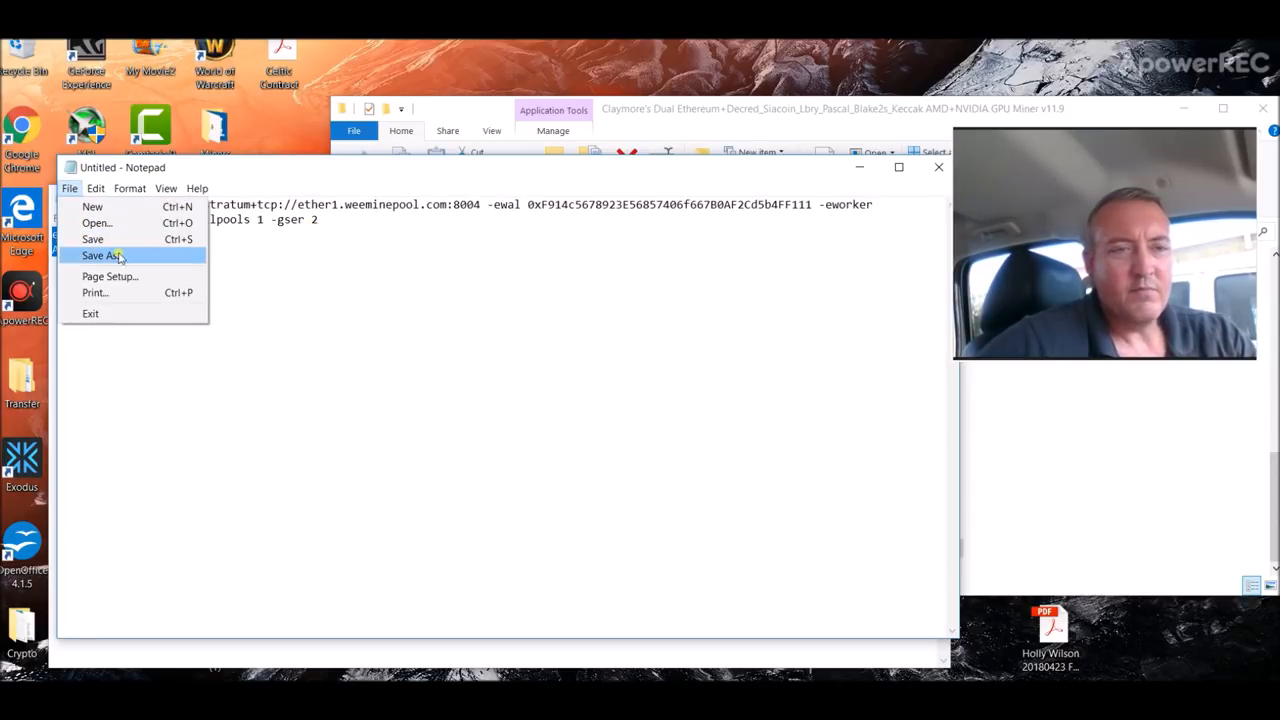
pyautogui.click(100, 256)
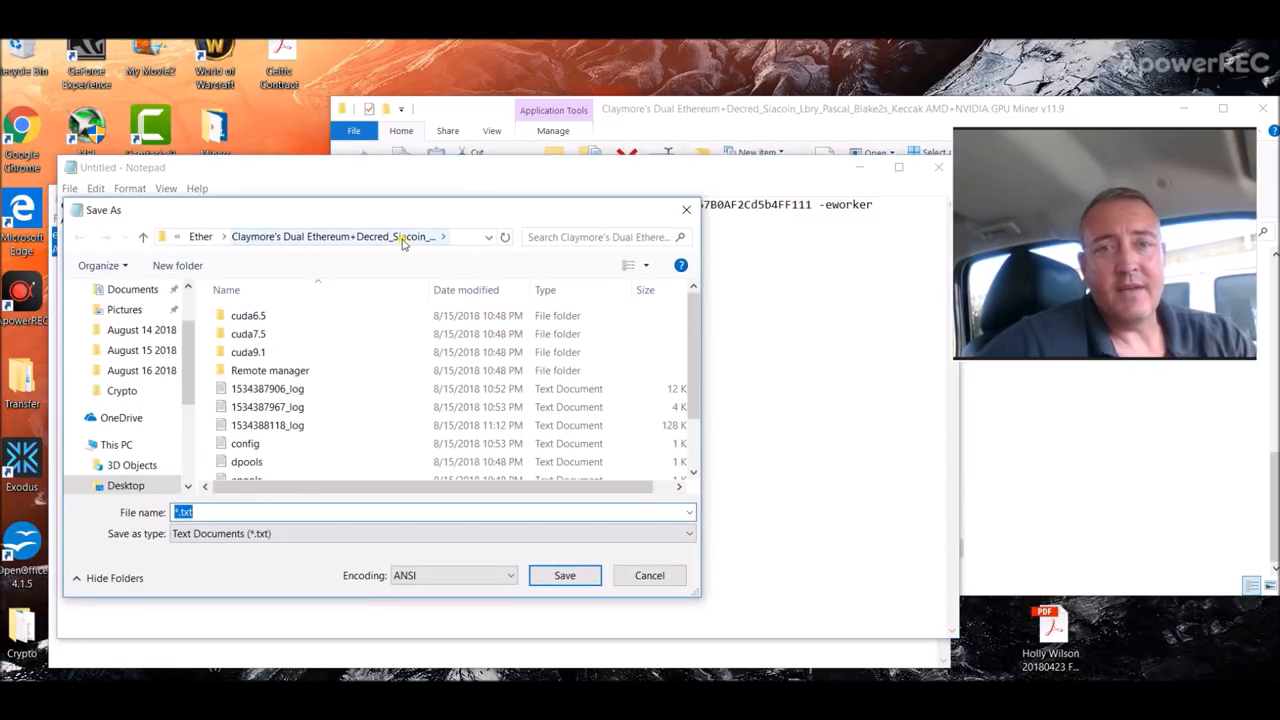
pyautogui.click(200, 236)
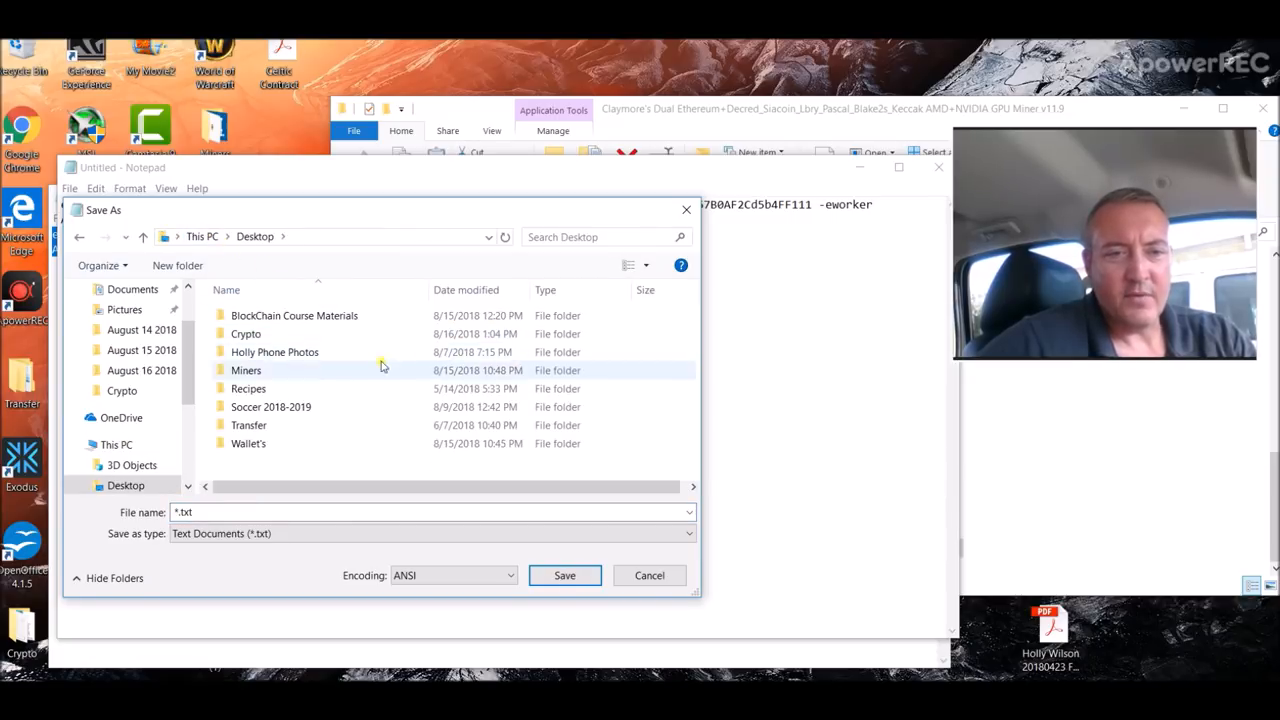
pyautogui.moveTo(270, 388)
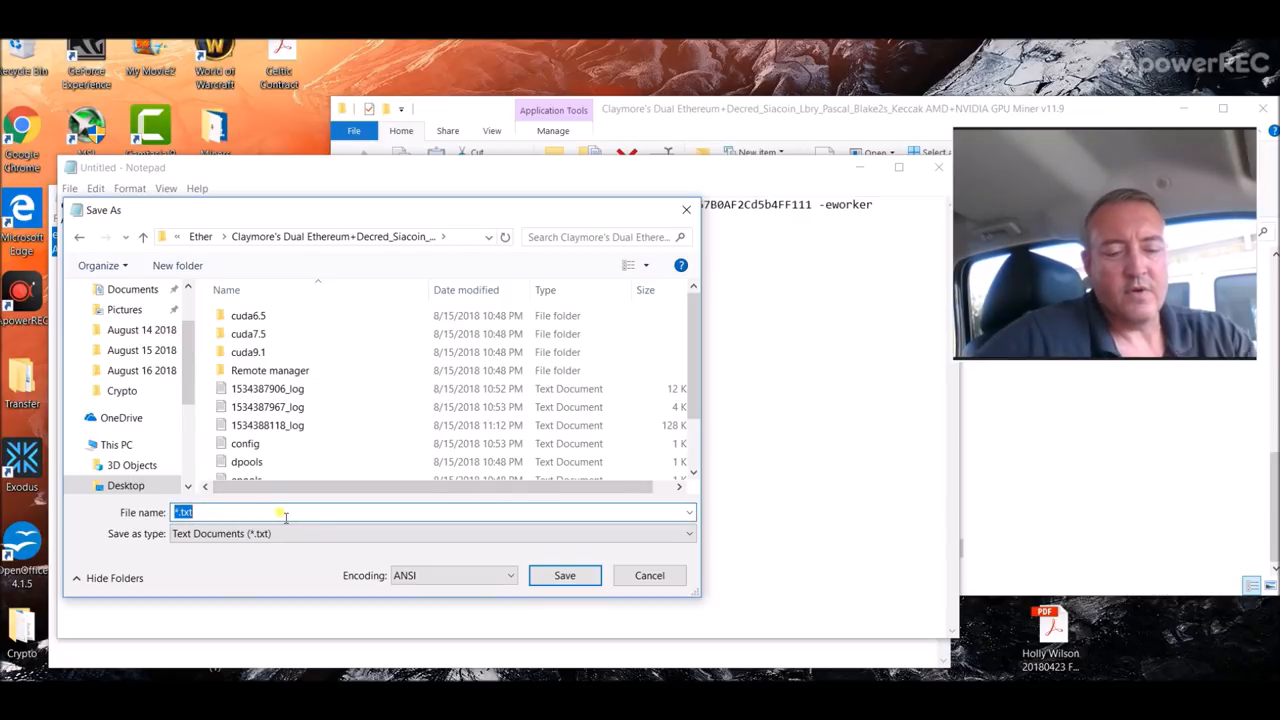
# Save the note as run2.bat in the Claymore miner folder.
pyautogui.write('run2.')
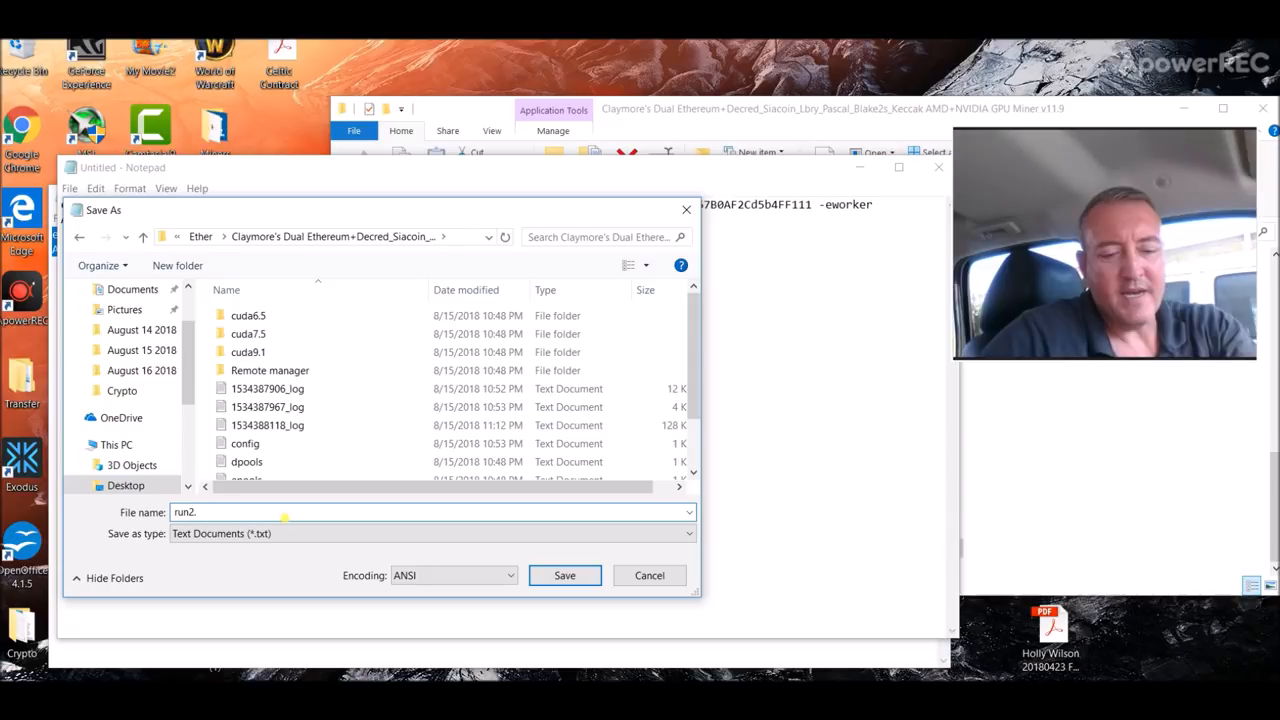
pyautogui.write('bat')
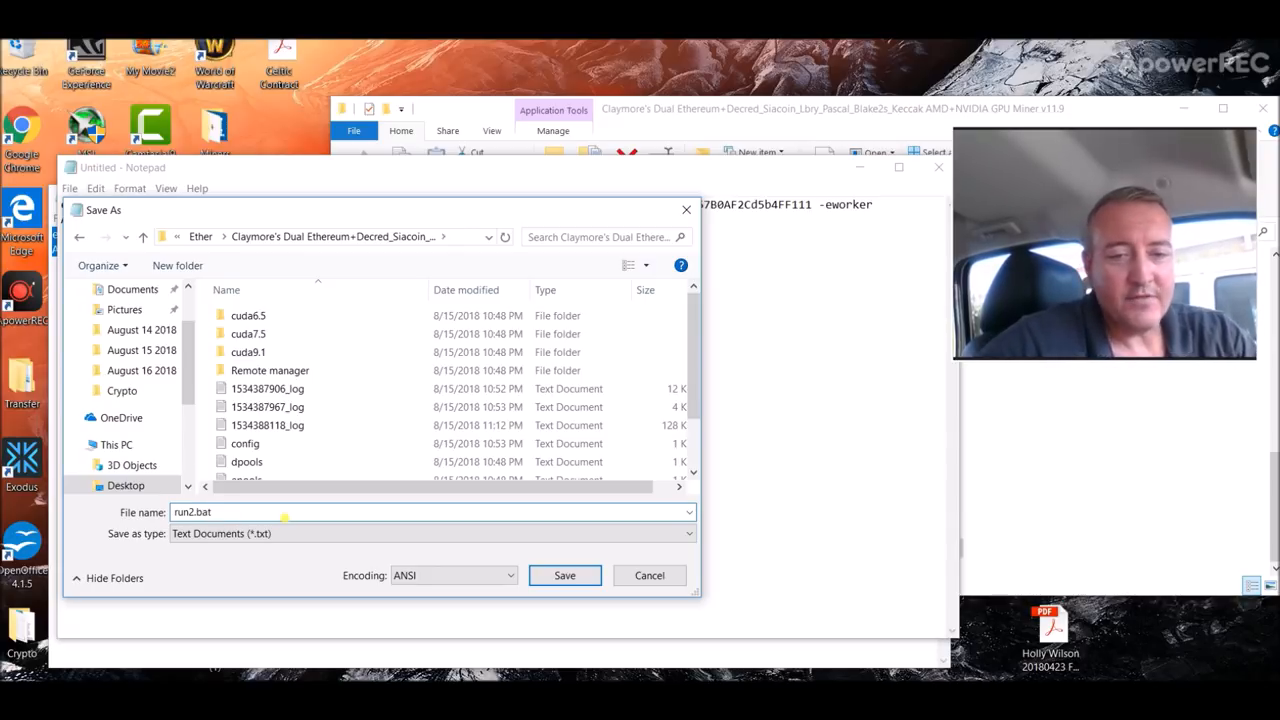
pyautogui.click(564, 576)
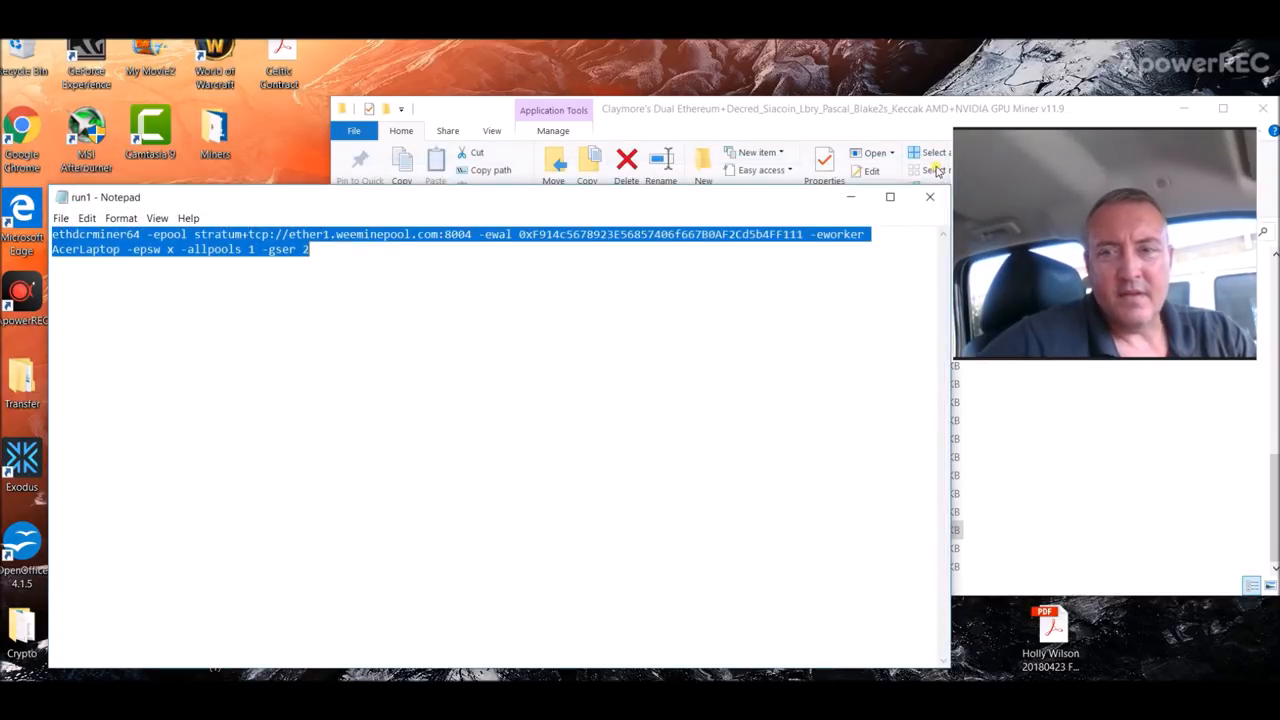
# Select the new run2 batch file listed next to run1 in the Claymore folder.
pyautogui.click(930, 196)
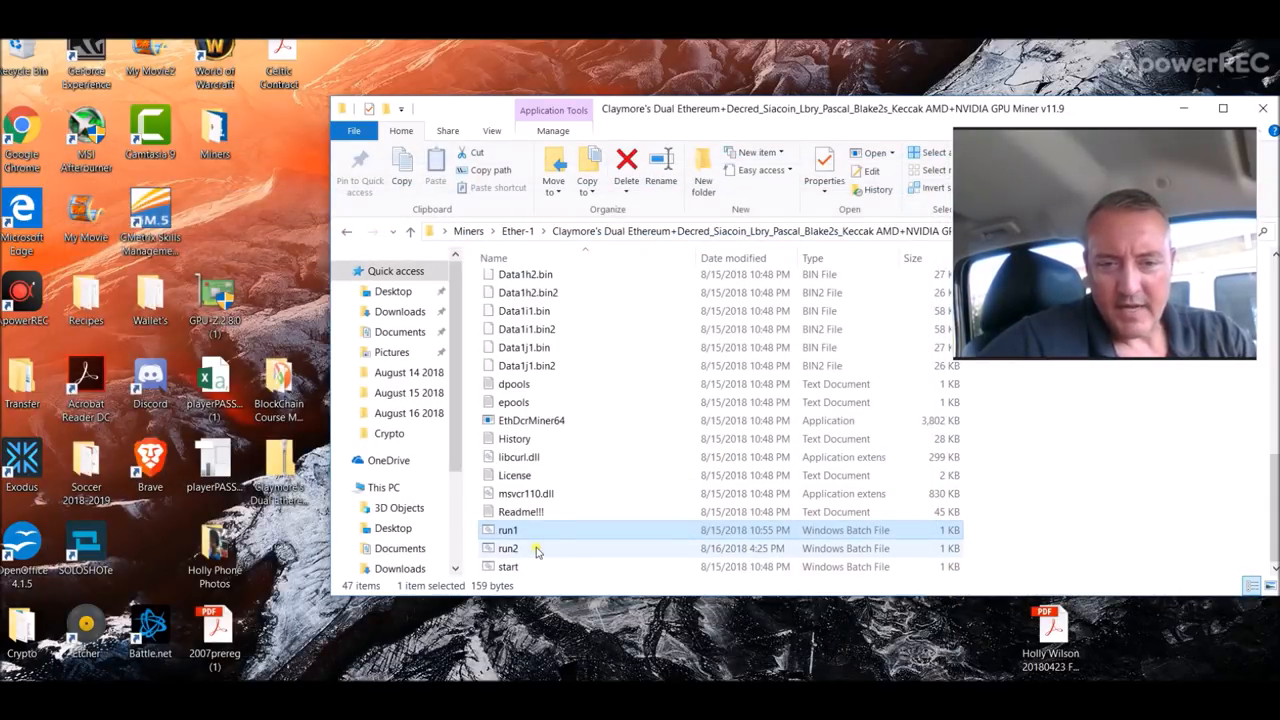
pyautogui.click(508, 548)
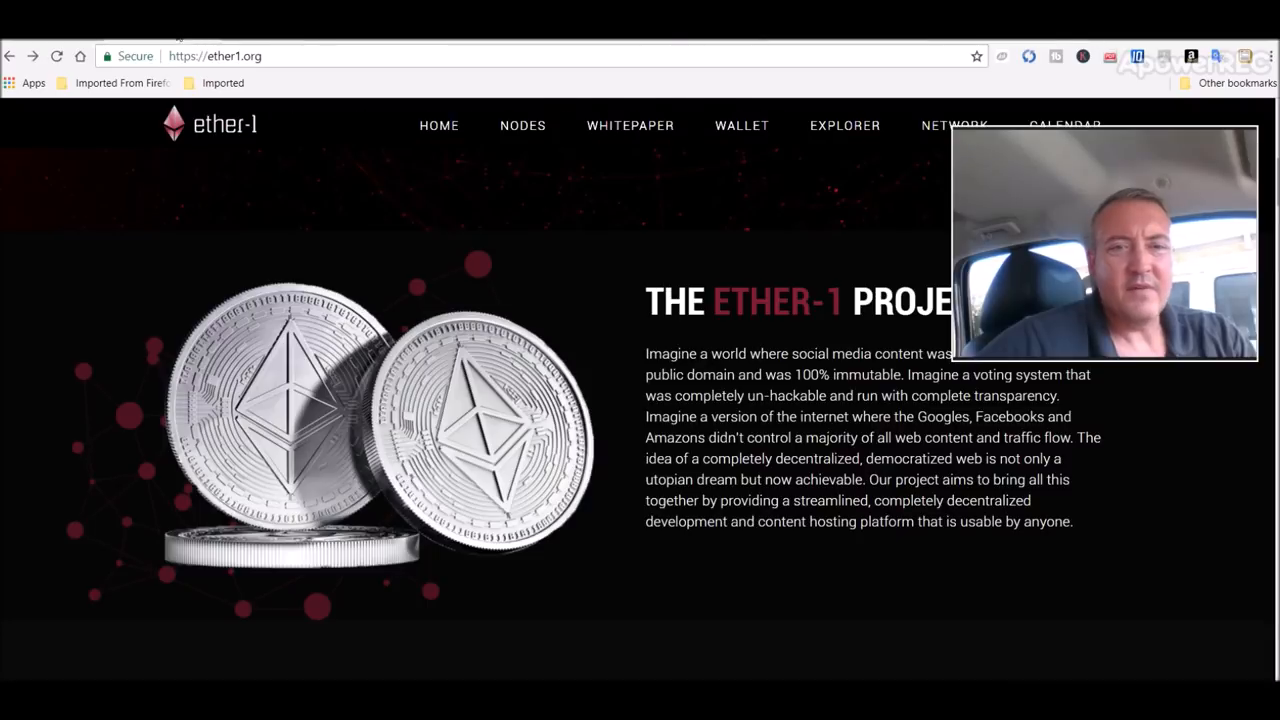
# Scroll ether1.org to the Mining Pools section and open ETHER1.WEEMINEPOOL.COM.
pyautogui.scroll(-3)
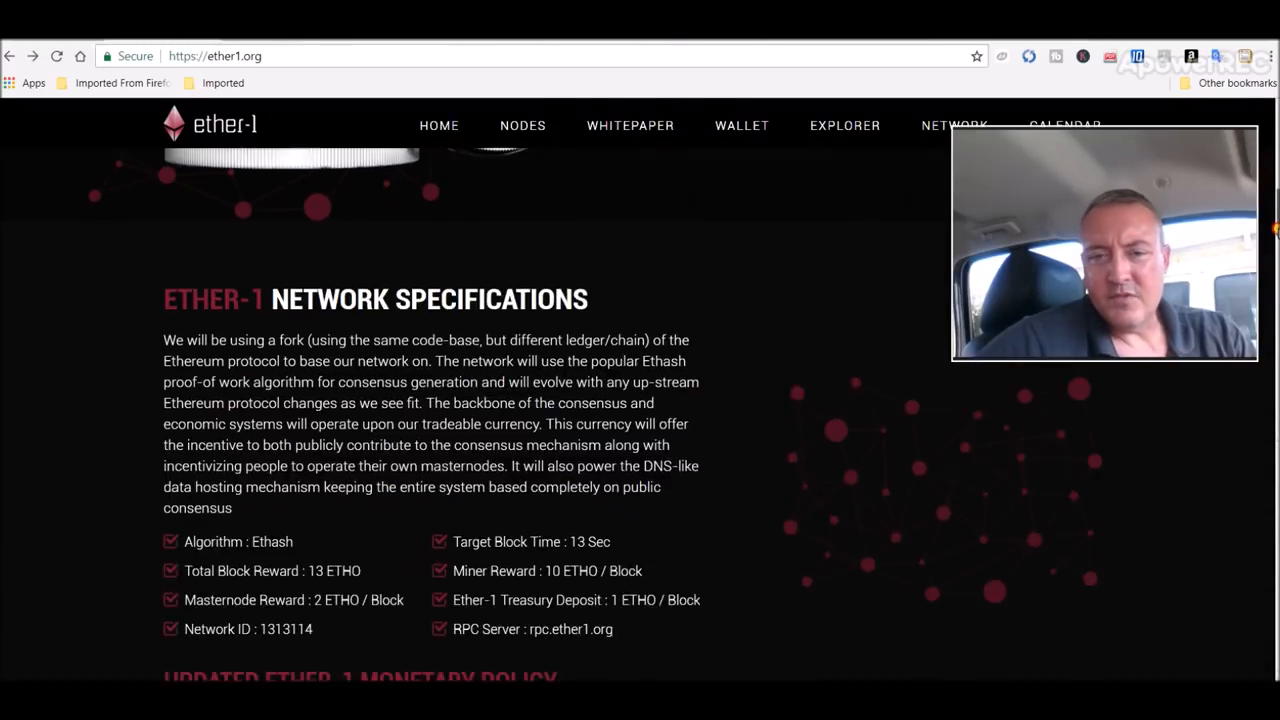
pyautogui.scroll(-3)
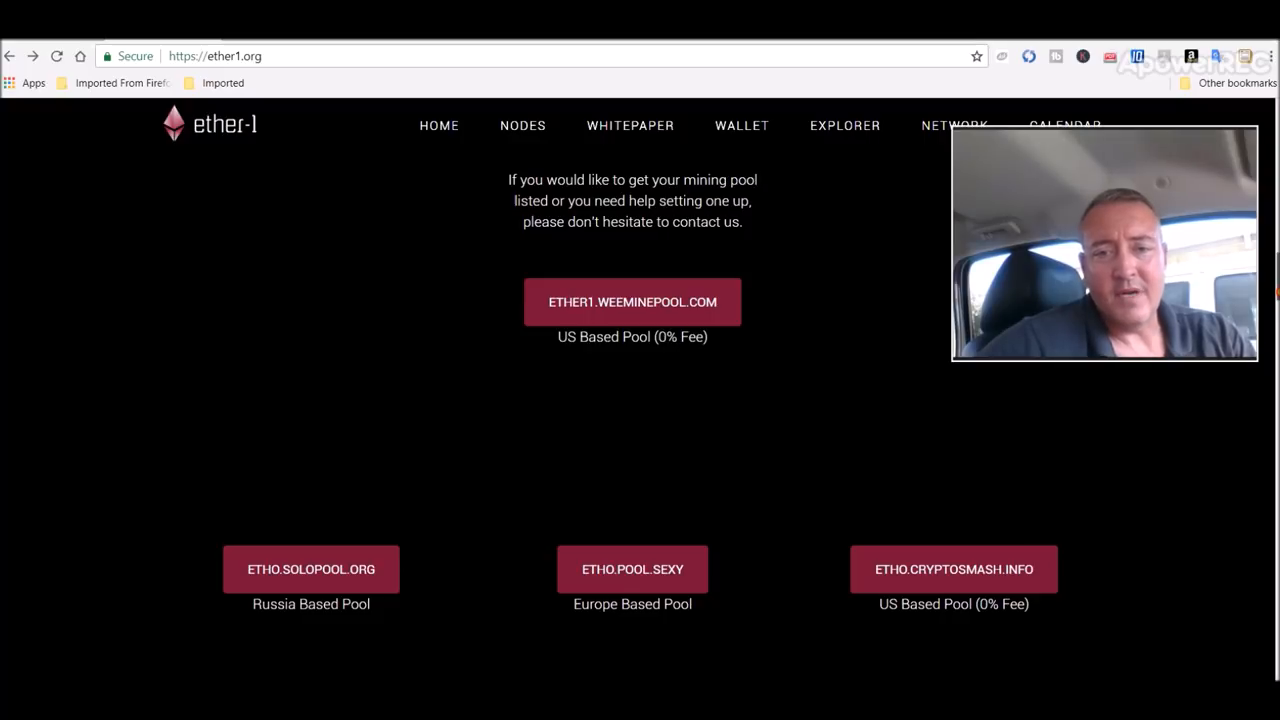
pyautogui.scroll(-3)
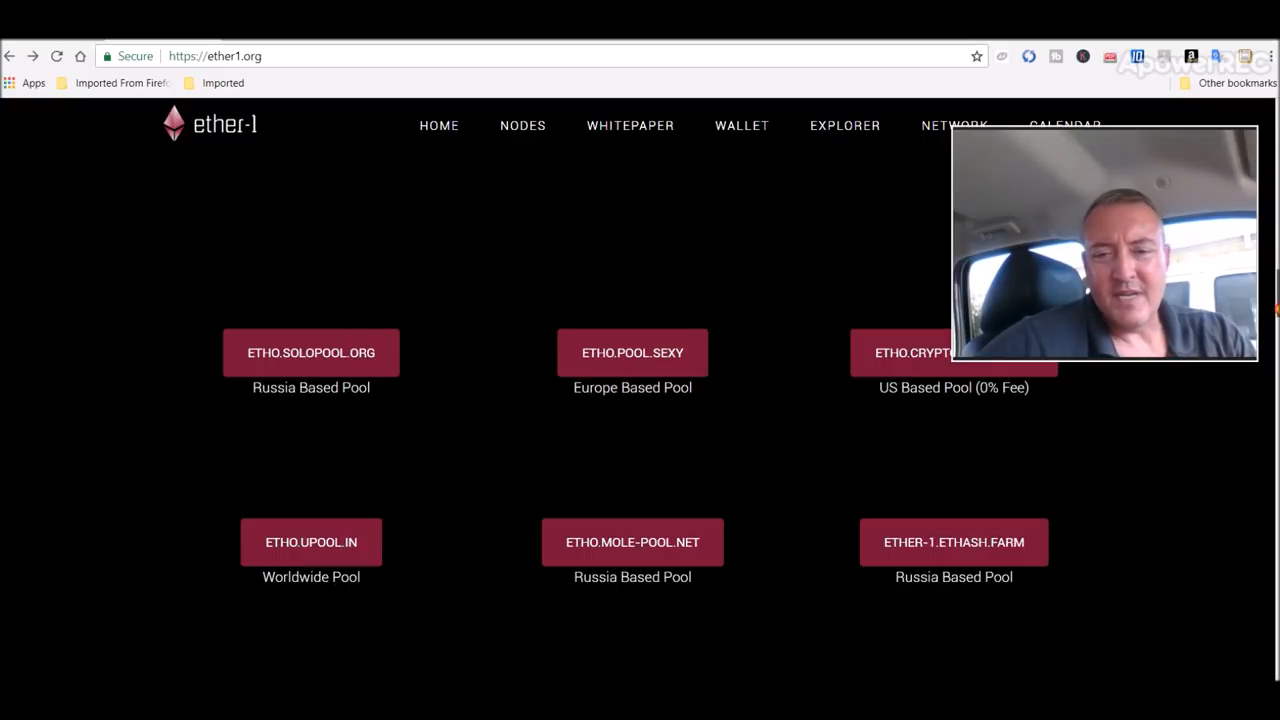
pyautogui.scroll(-3)
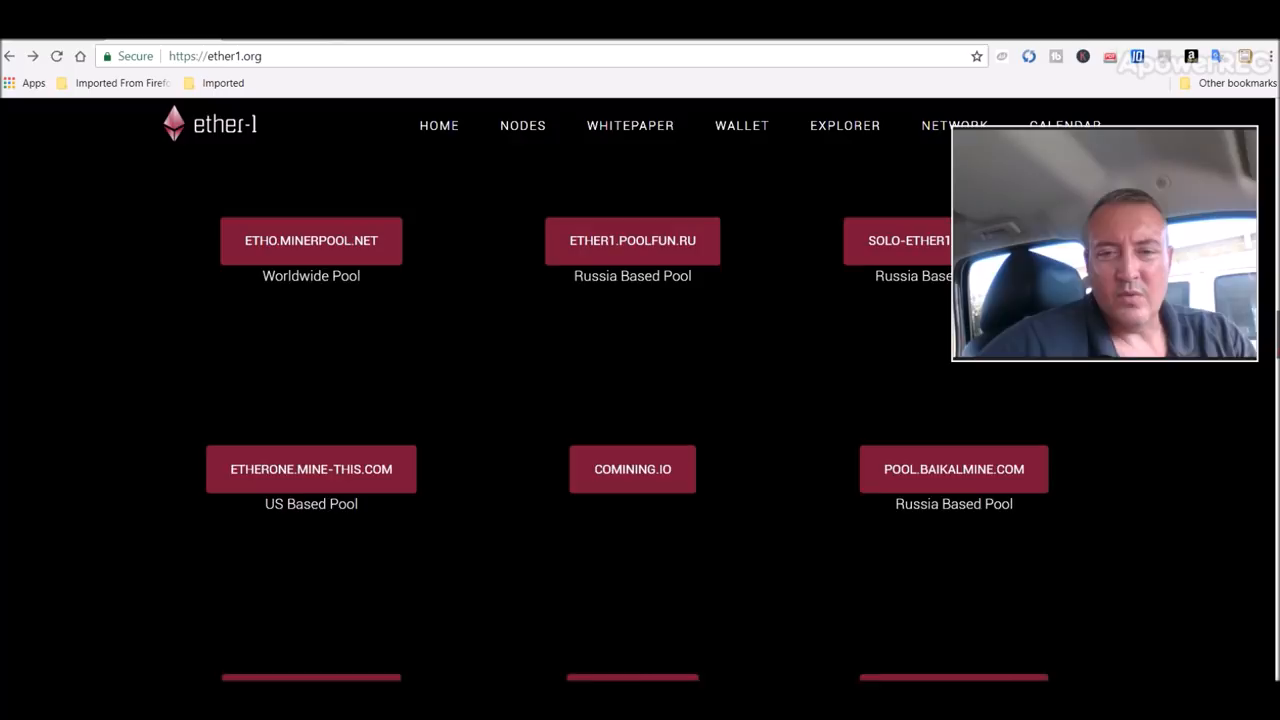
pyautogui.scroll(-3)
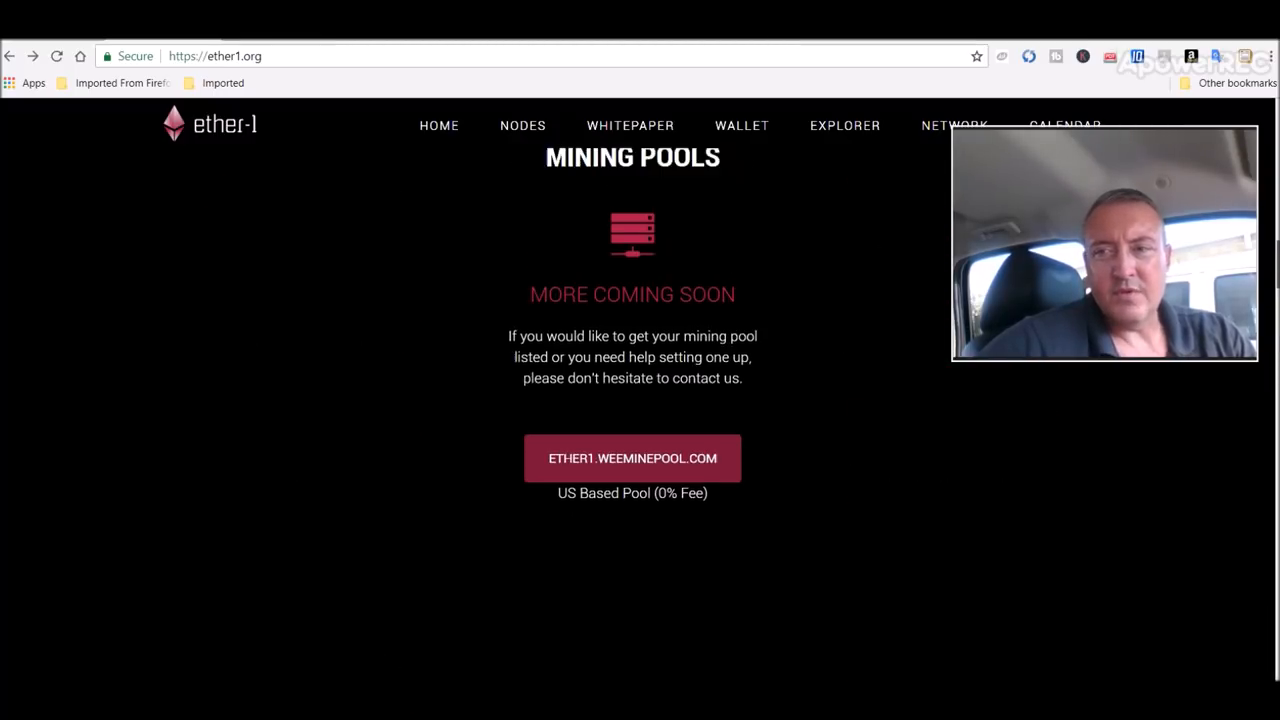
pyautogui.click(632, 458)
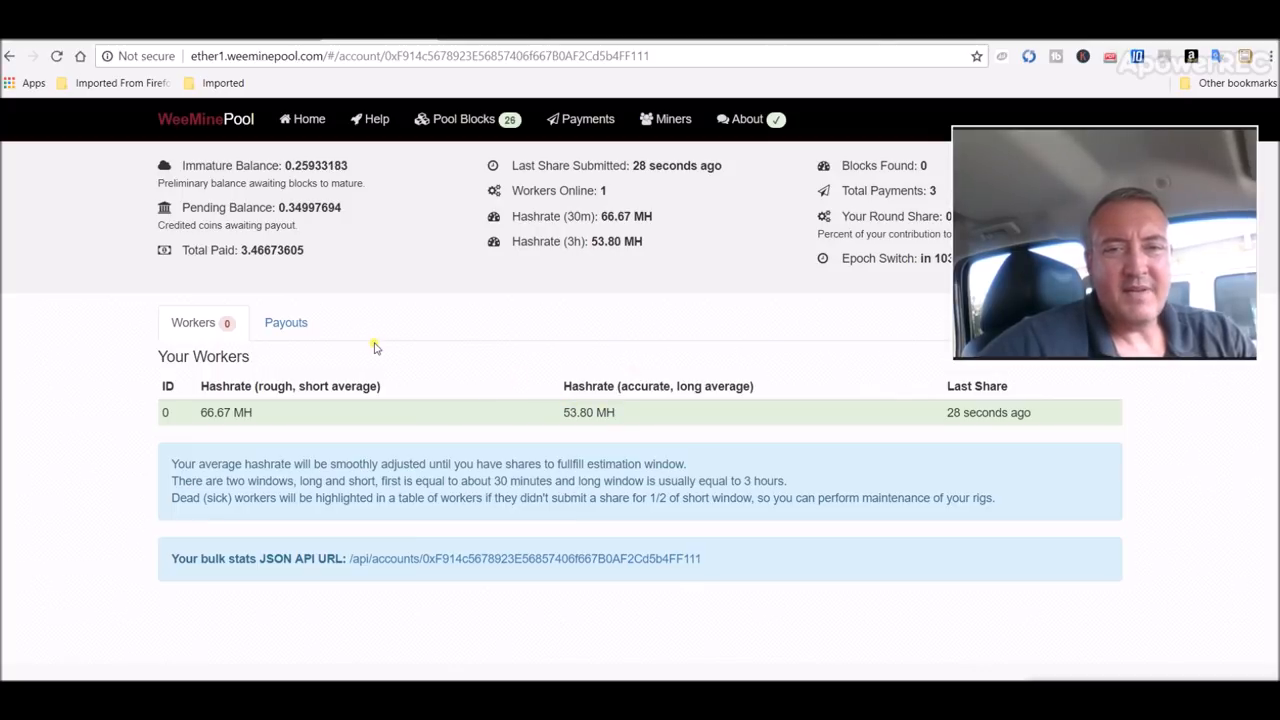
pyautogui.moveTo(268, 276)
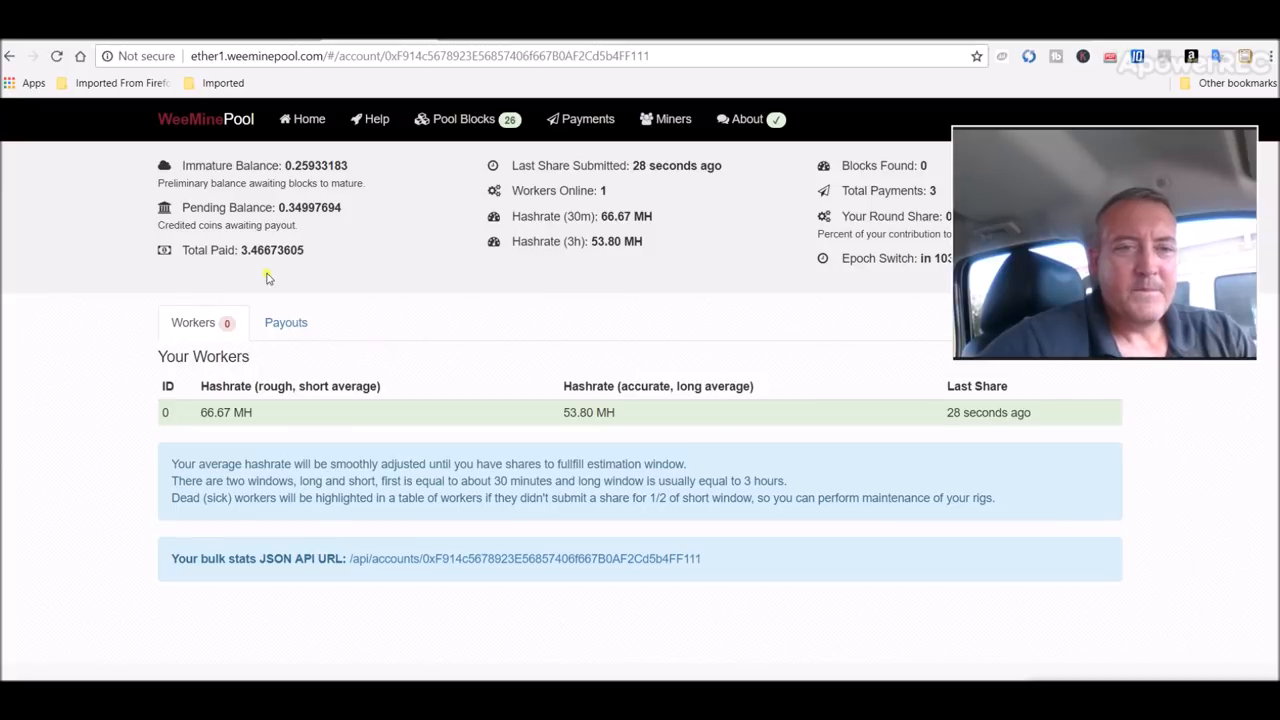
pyautogui.moveTo(412, 300)
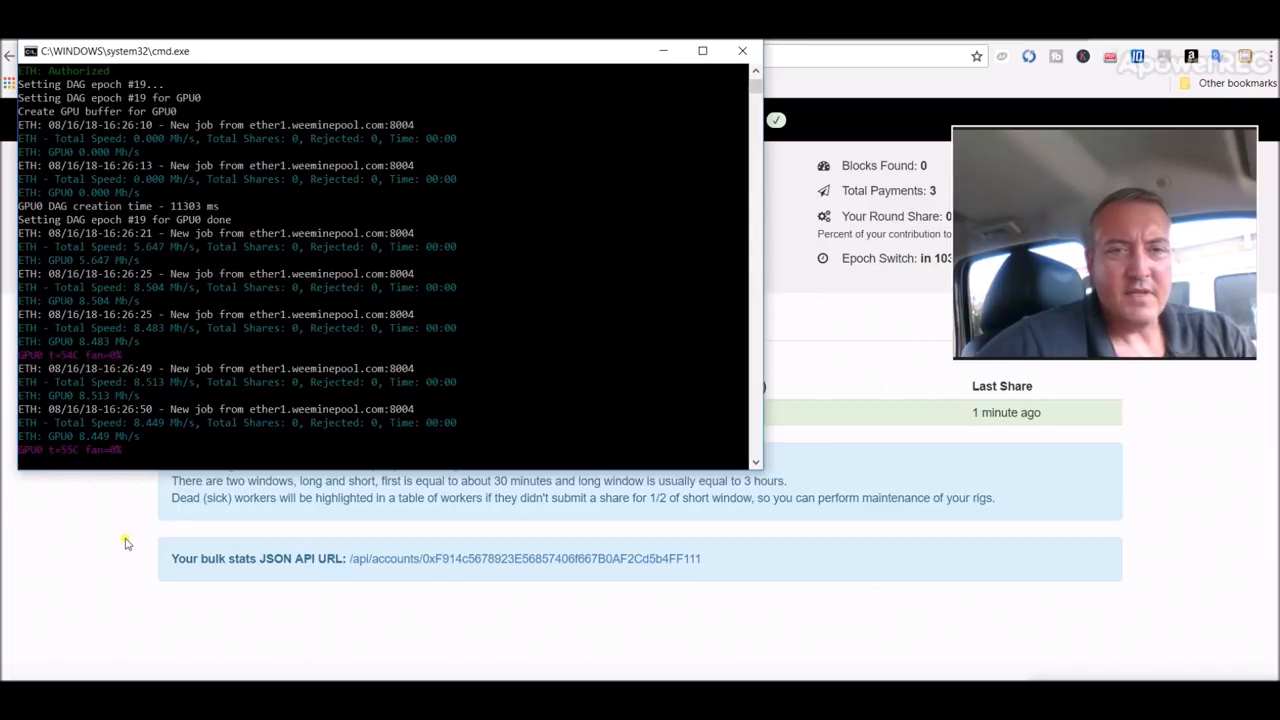
# Stop the running Claymore miner and close its cmd.exe window.
pyautogui.click(740, 52)
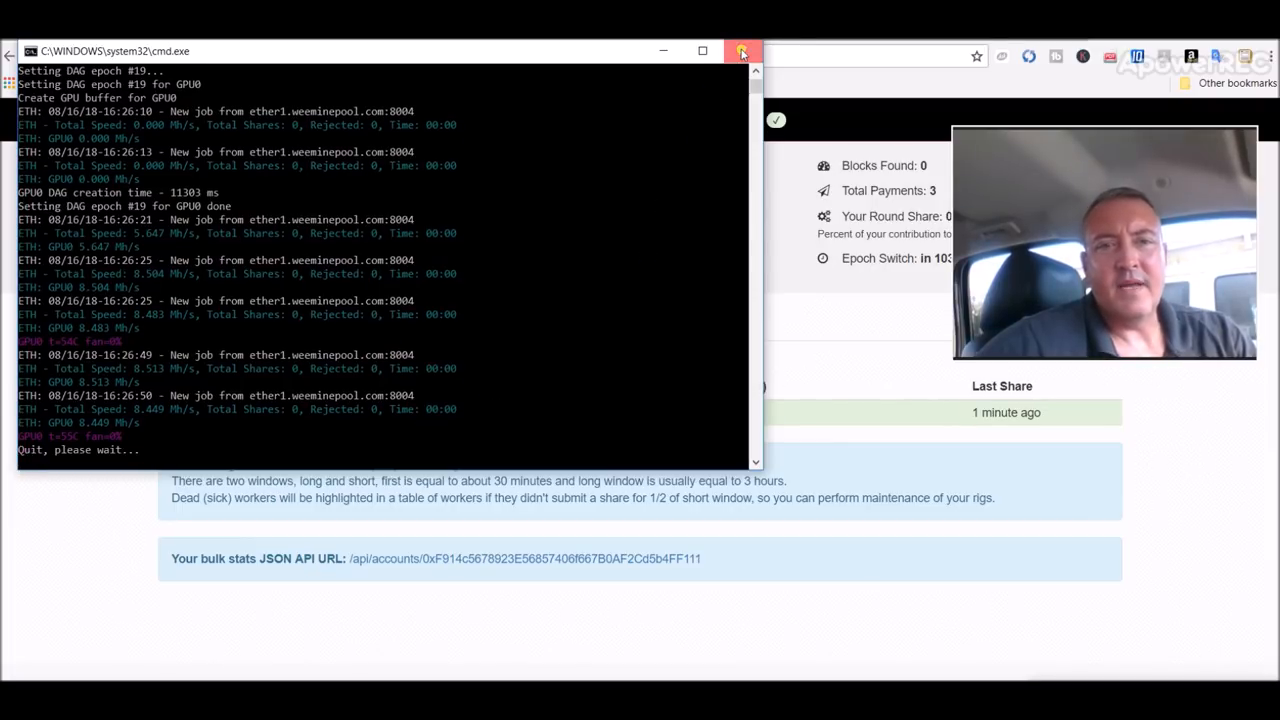
pyautogui.click(740, 52)
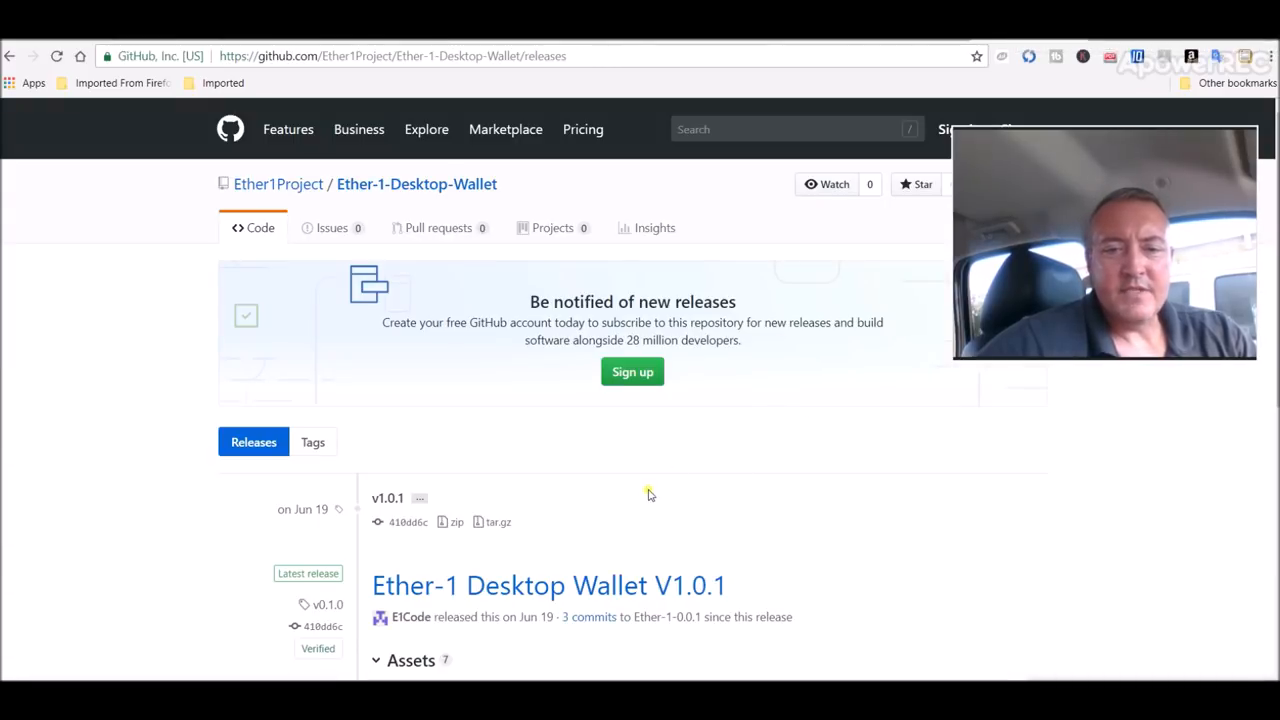
pyautogui.moveTo(672, 190)
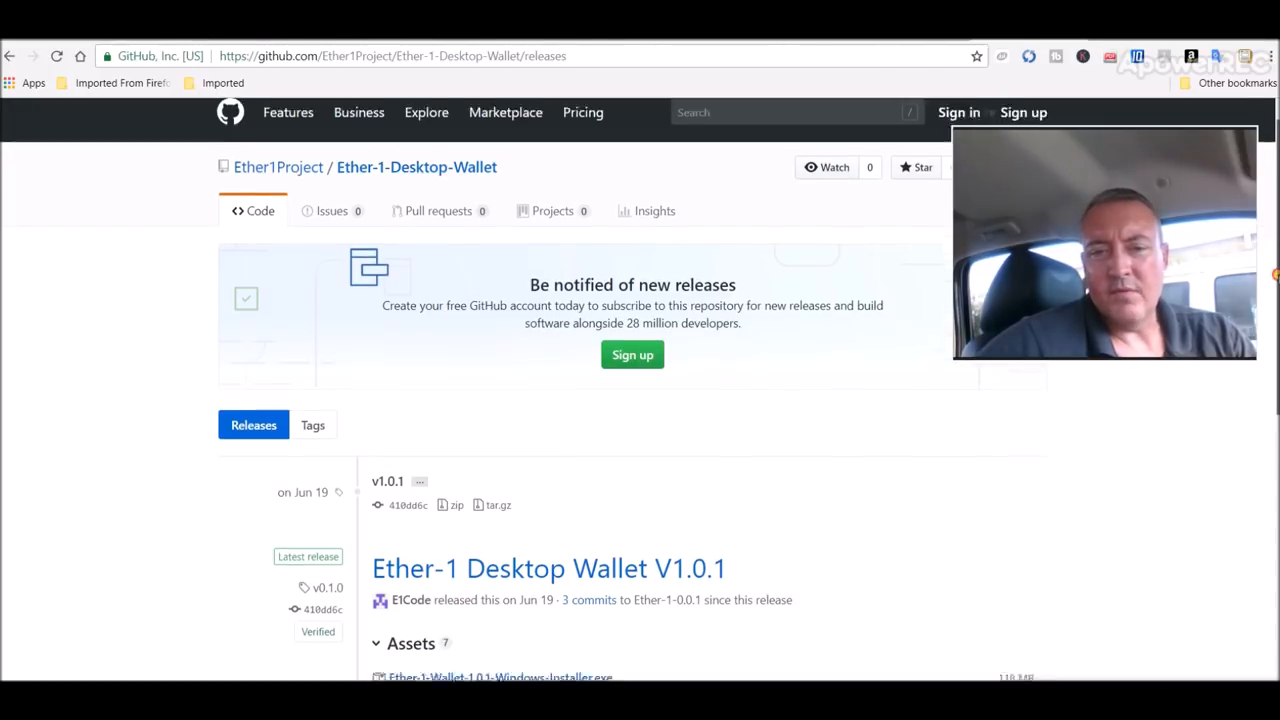
# Scroll the Ether-1 Desktop Wallet v1.0.1 release page down to its Assets list.
pyautogui.scroll(-3)
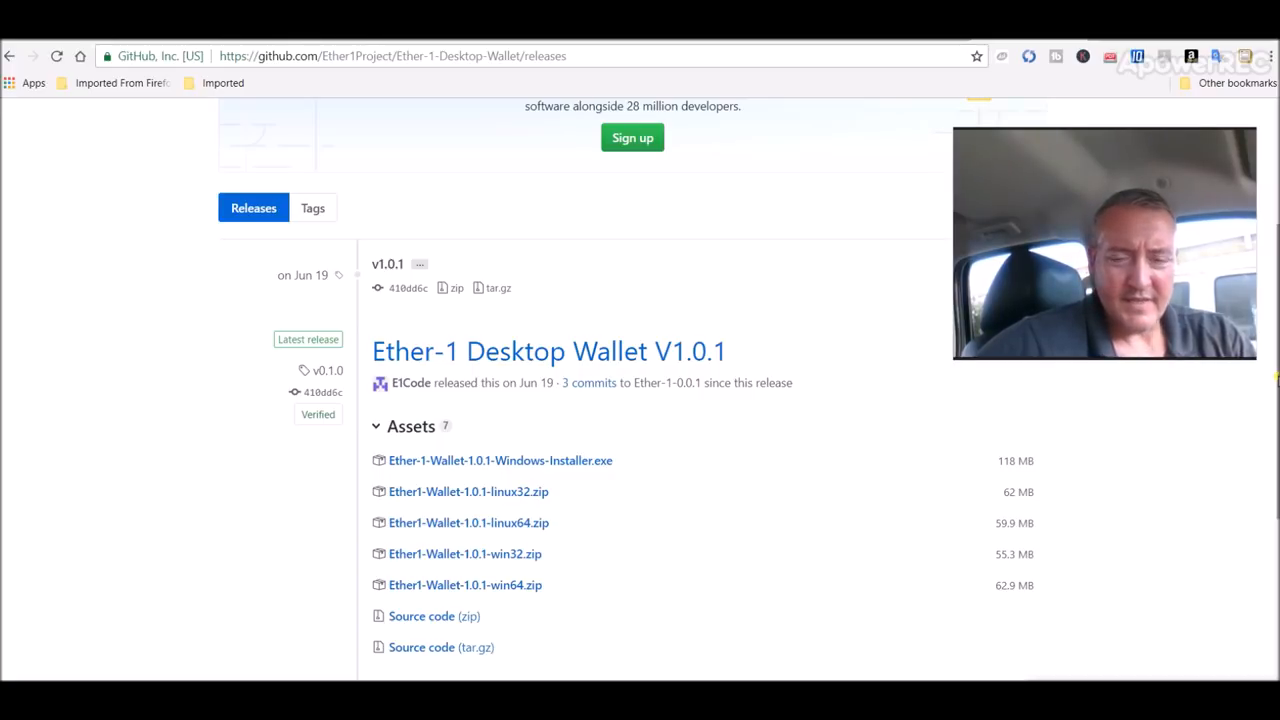
pyautogui.moveTo(680, 464)
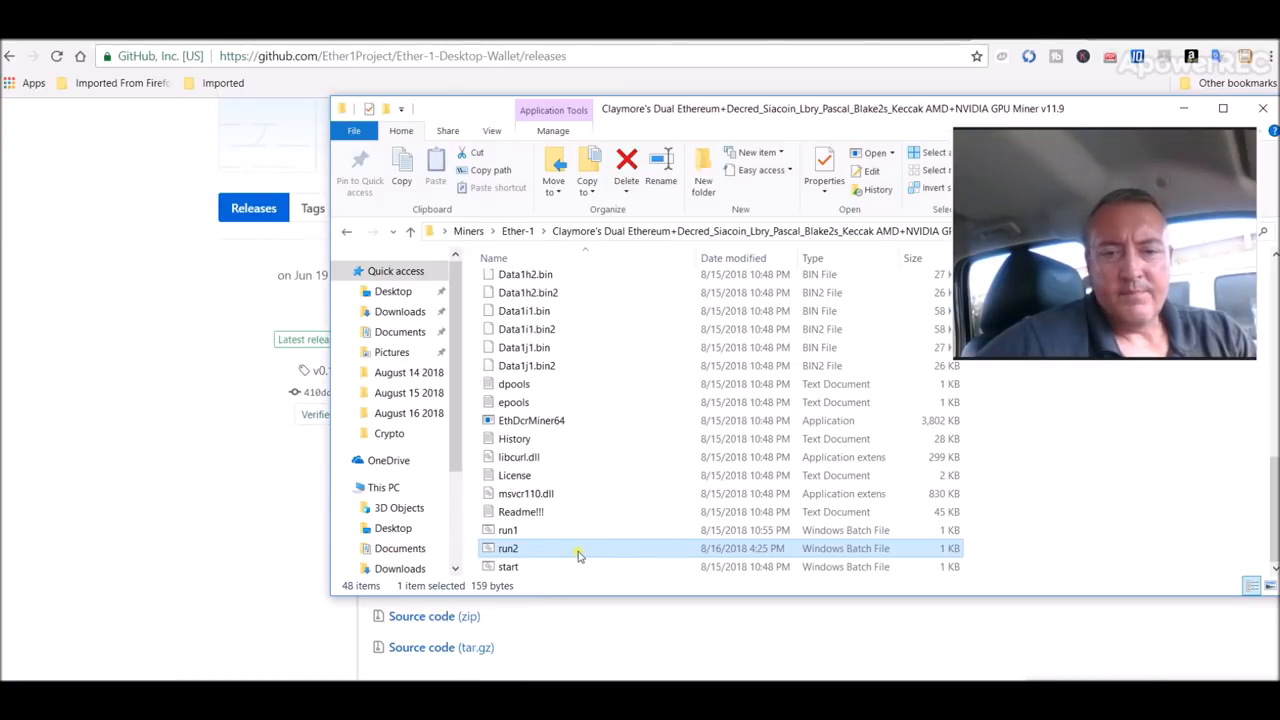
pyautogui.rightClick(508, 548)
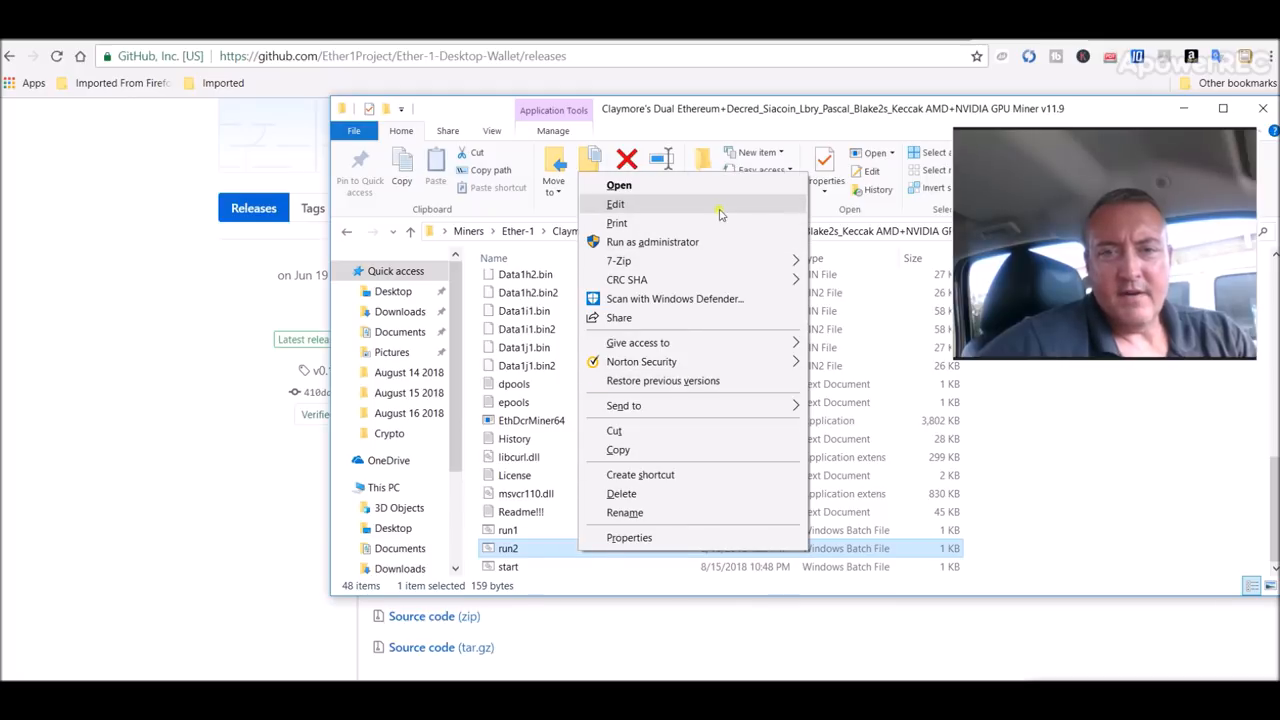
pyautogui.click(616, 204)
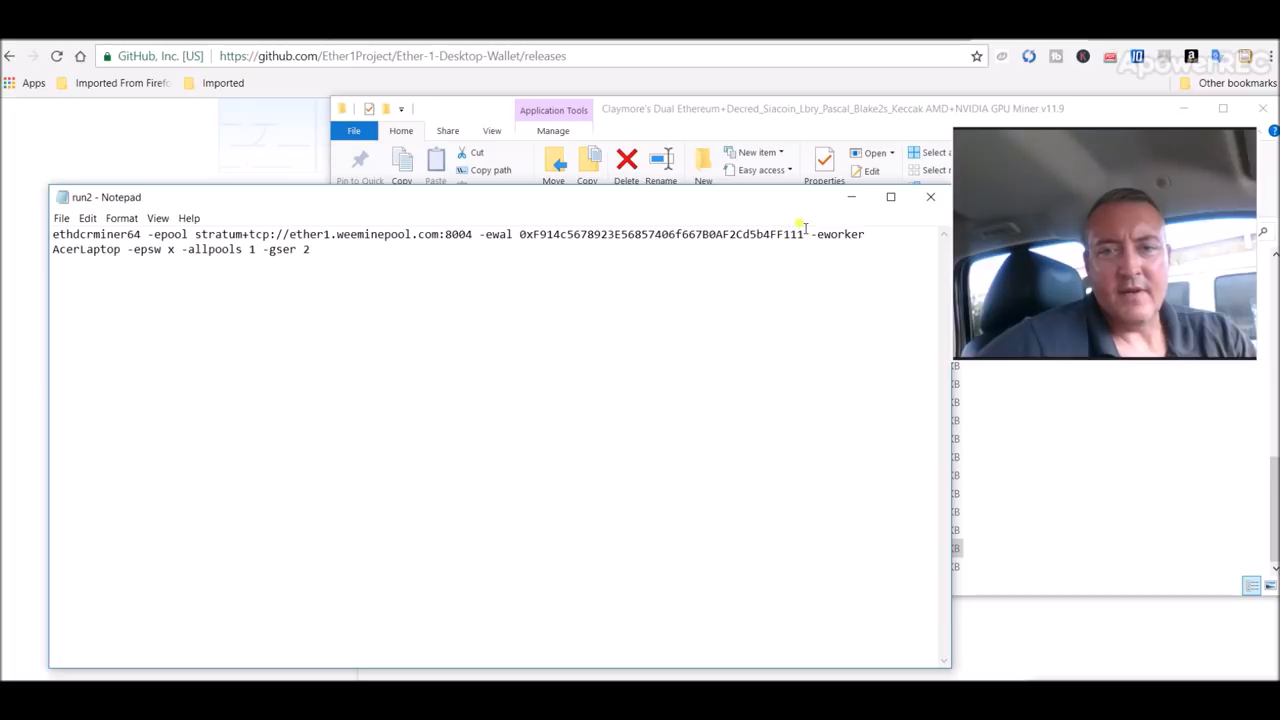
pyautogui.moveTo(532, 286)
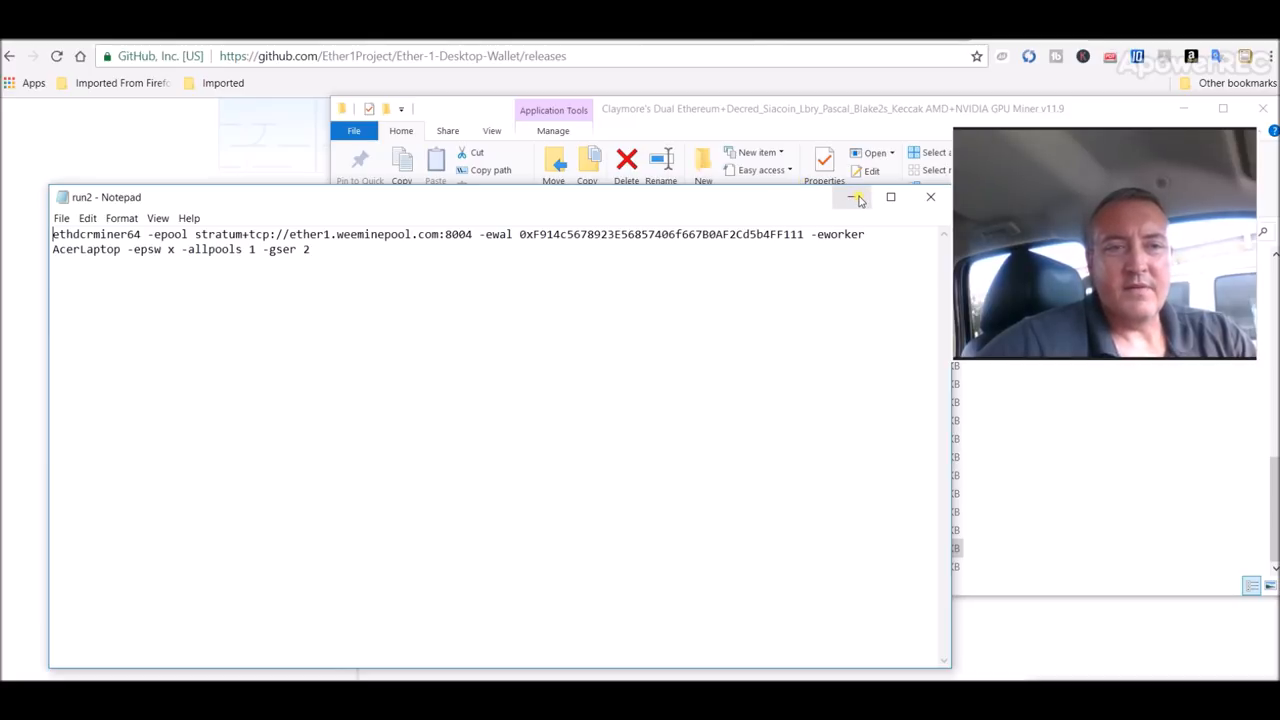
pyautogui.click(856, 198)
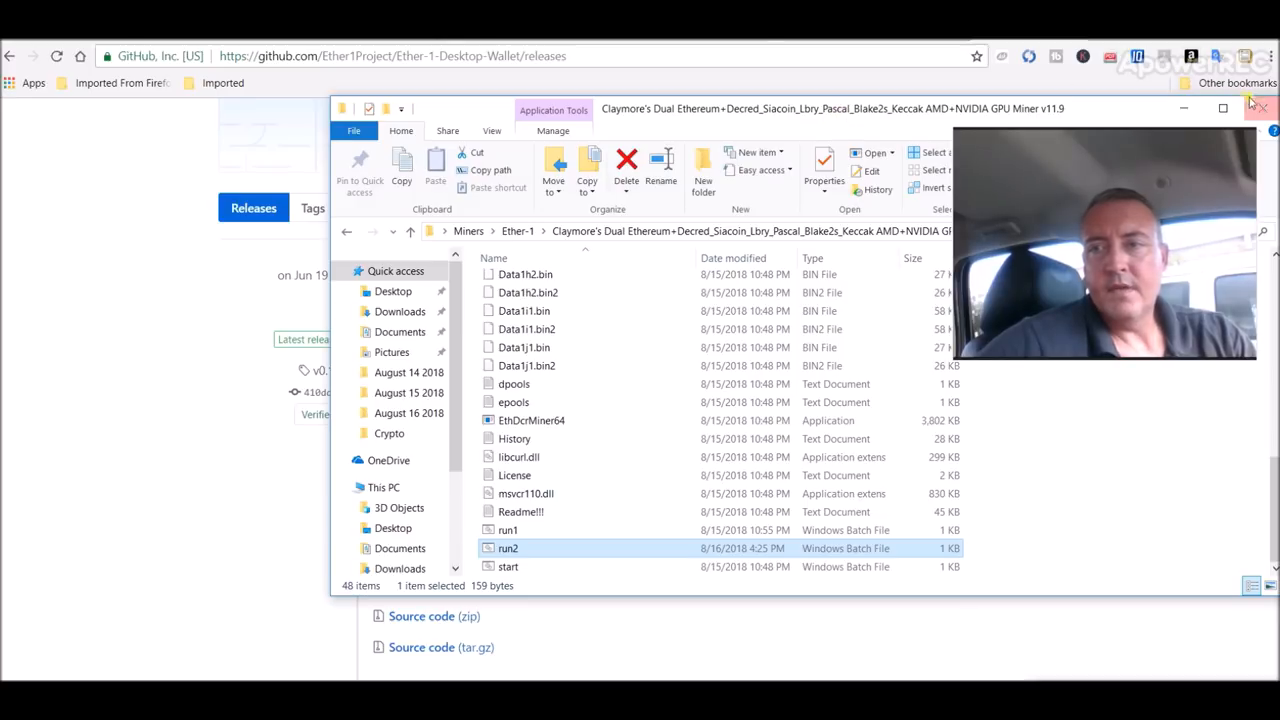
pyautogui.click(1260, 108)
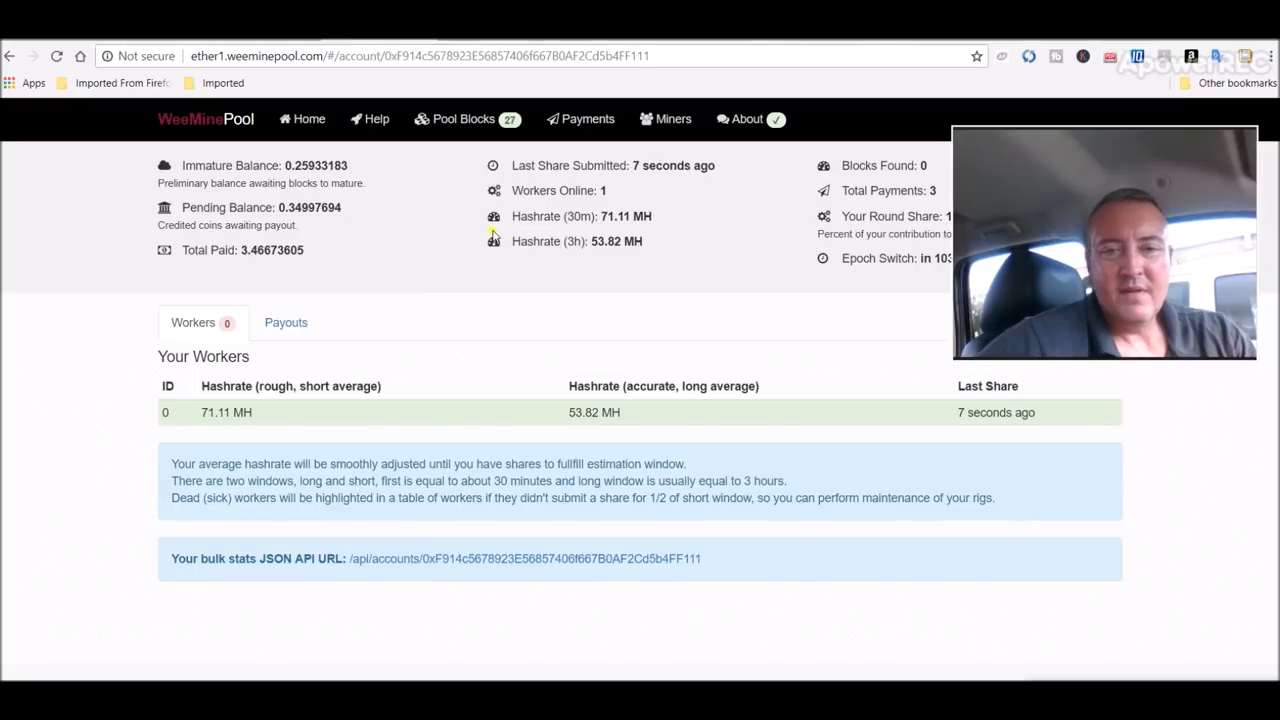
pyautogui.moveTo(606, 428)
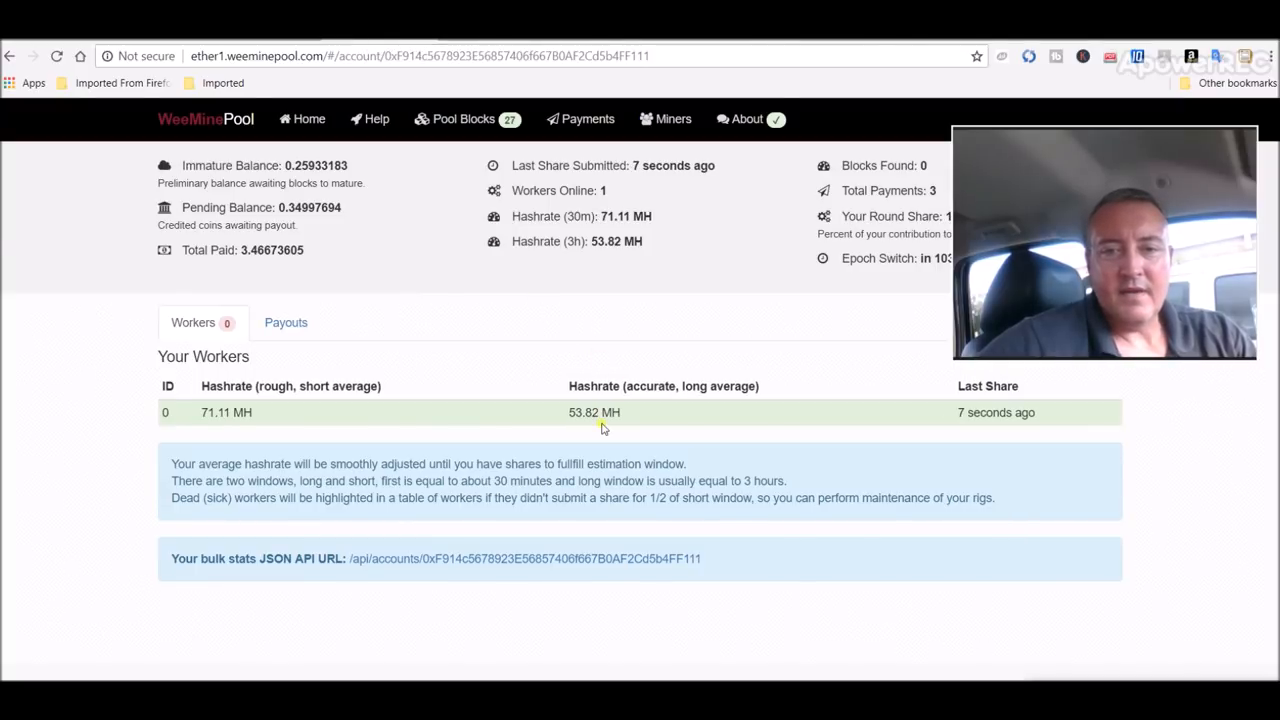
pyautogui.moveTo(628, 164)
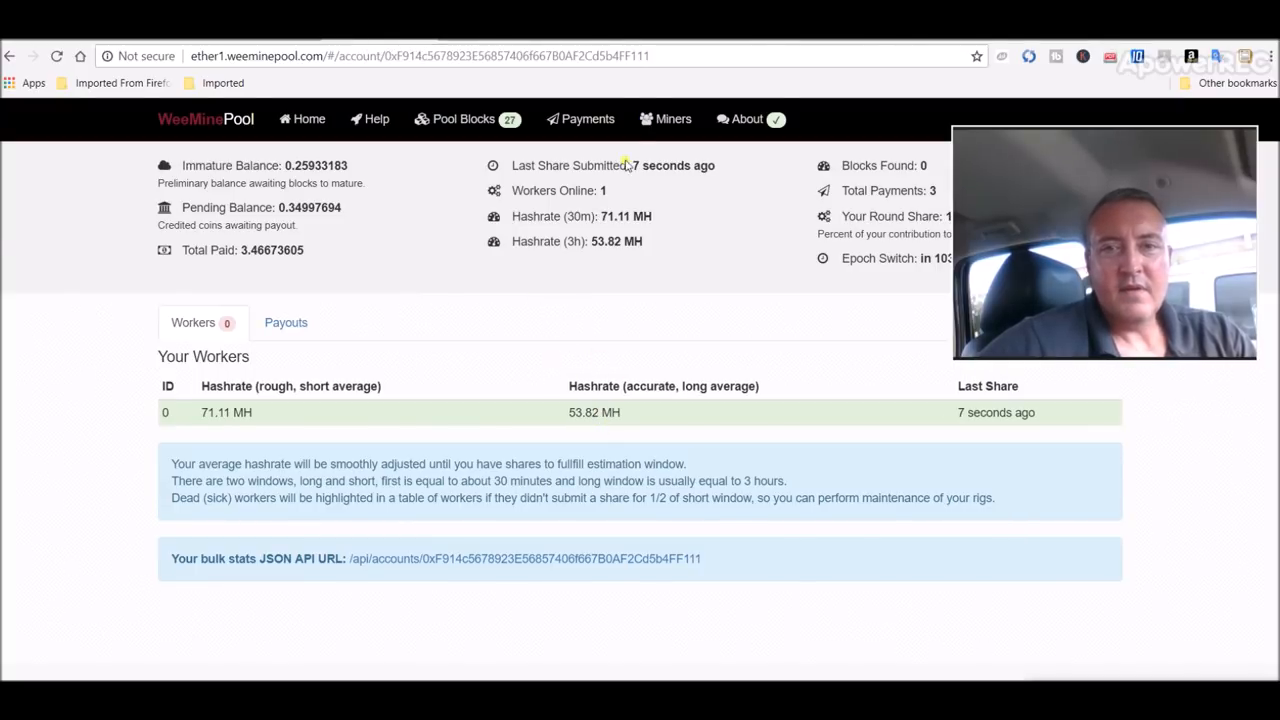
# Open WeeMinePool's Miners page and scroll to the wallet's roughly 71 MH entry.
pyautogui.click(672, 120)
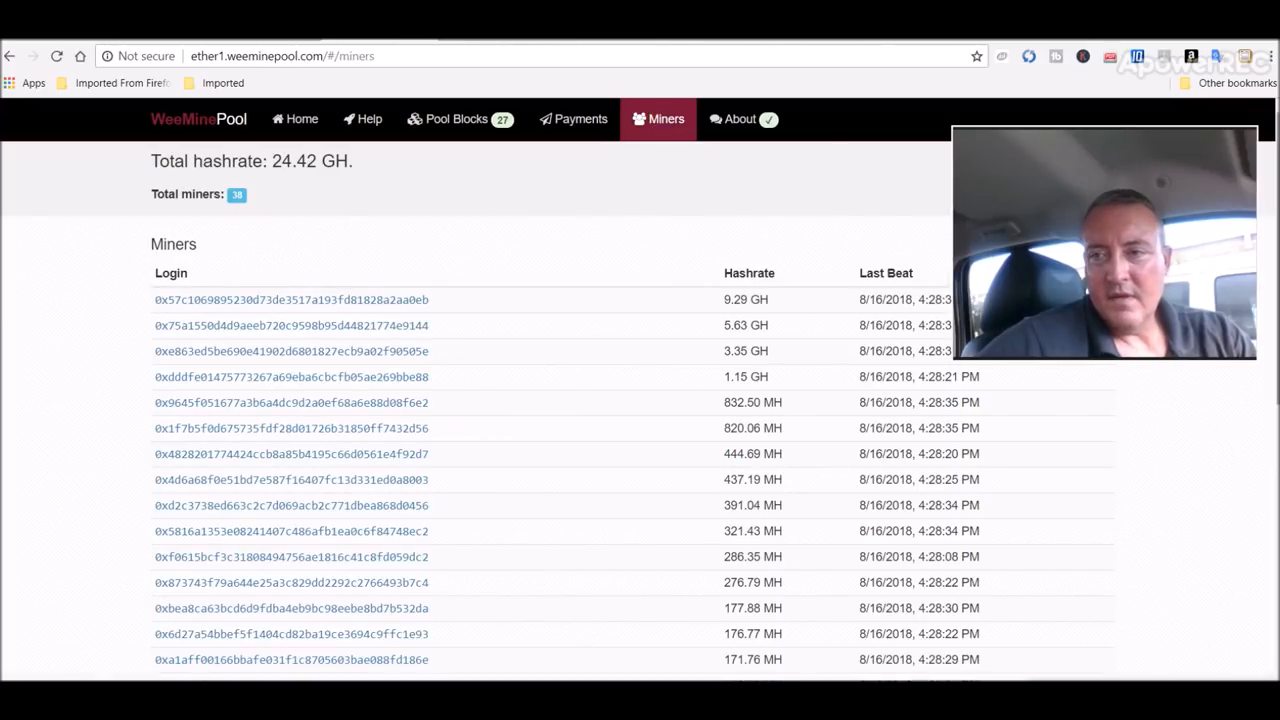
pyautogui.scroll(-3)
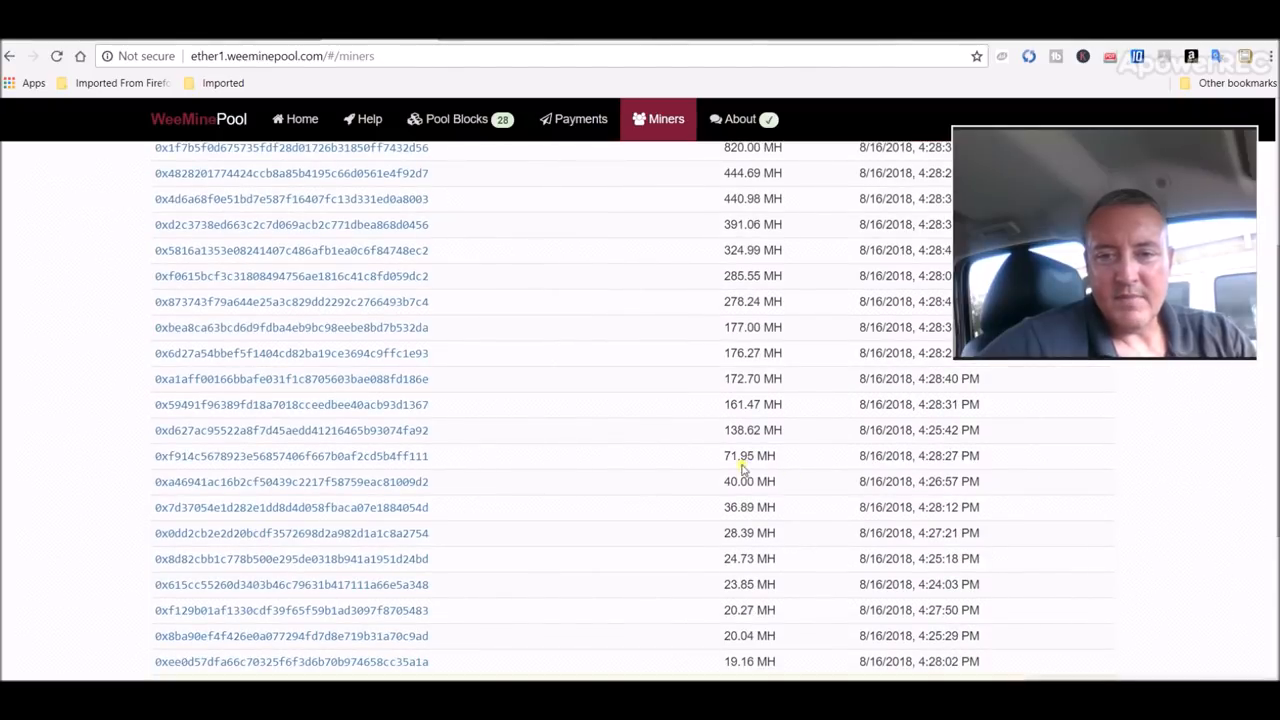
pyautogui.moveTo(576, 438)
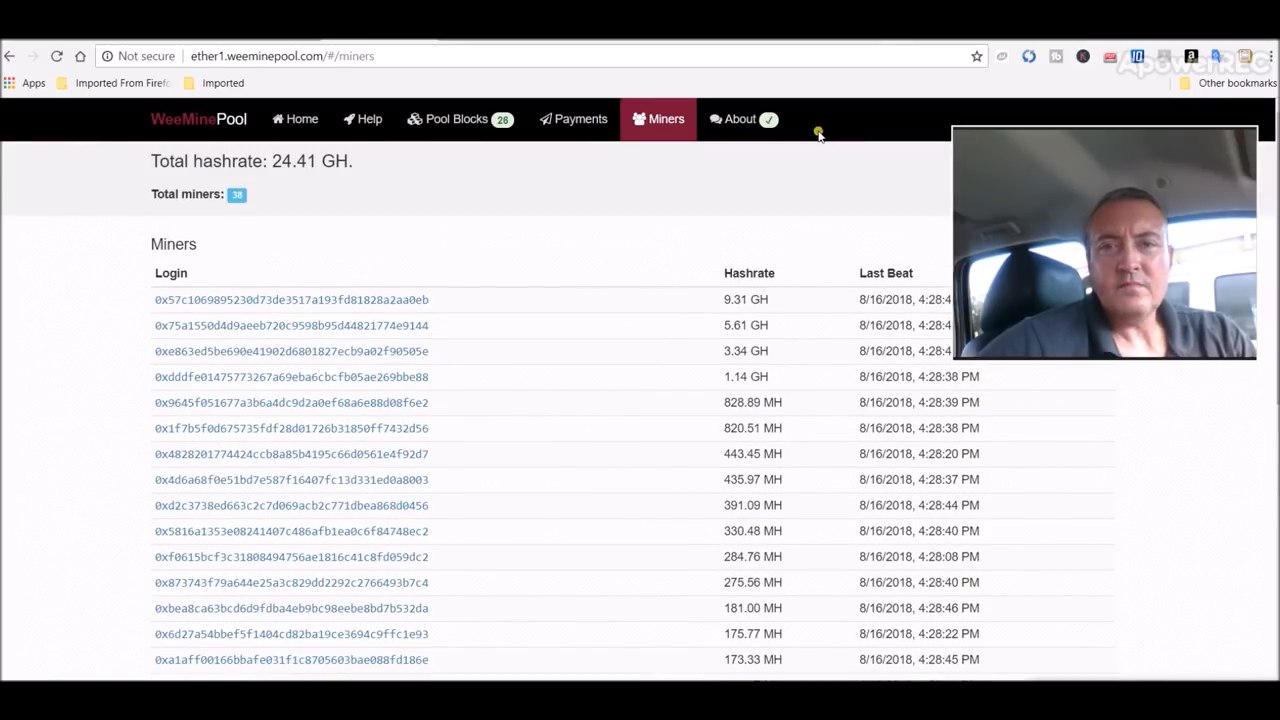
pyautogui.moveTo(724, 86)
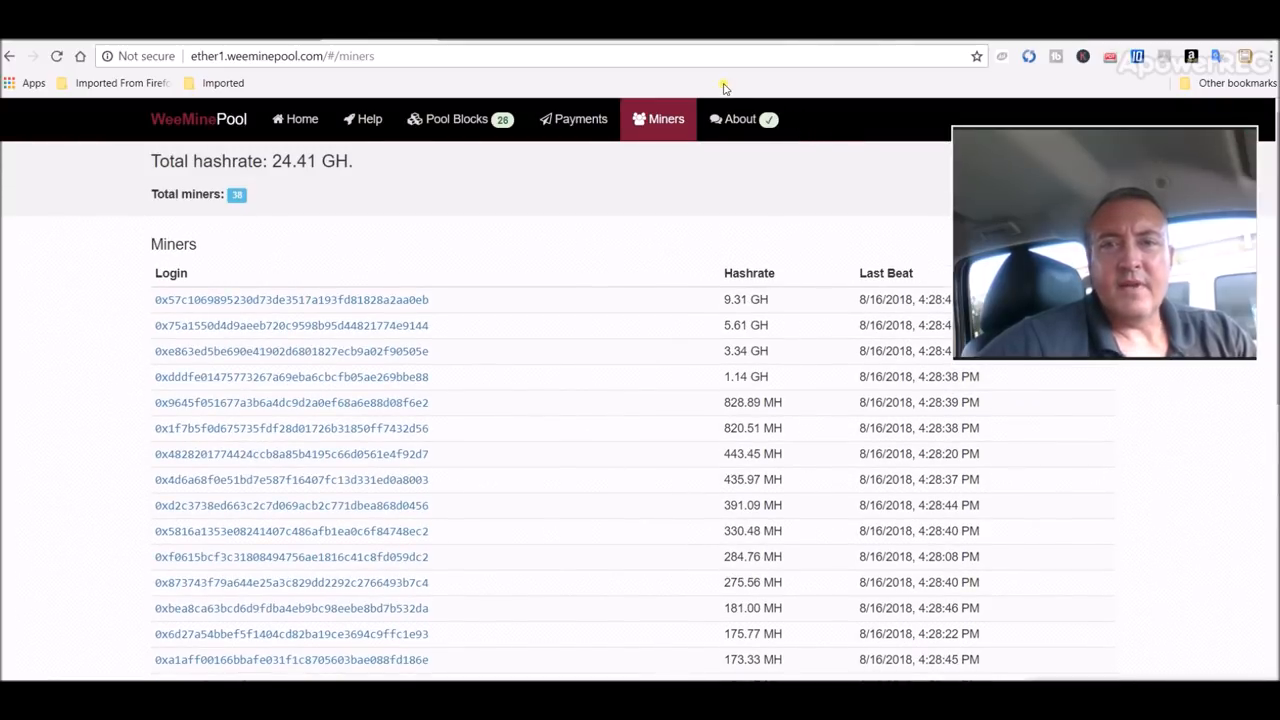